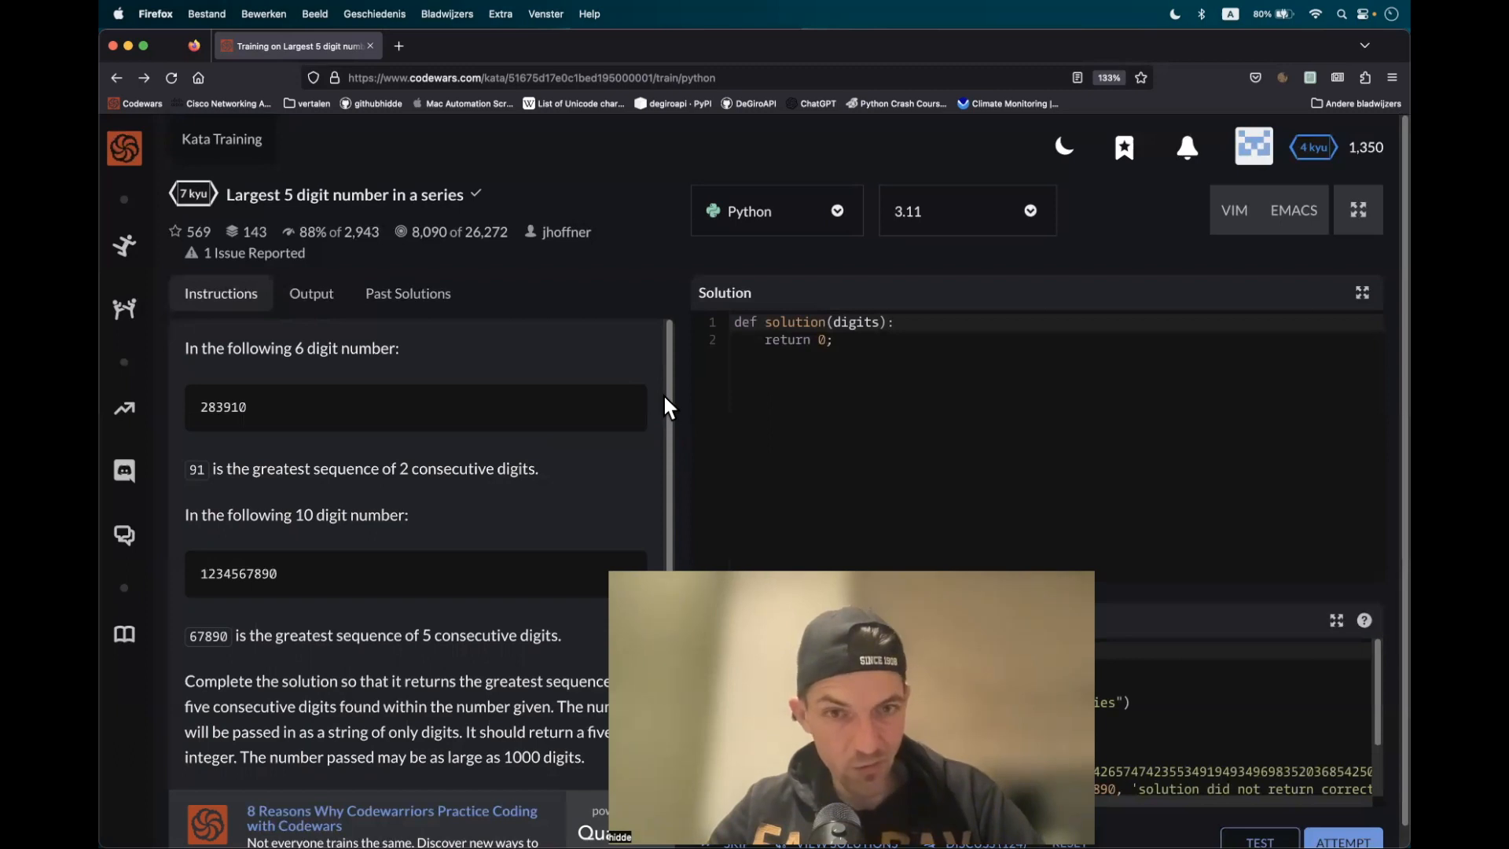
# - Replace pass with a loop over range(len(digits)) that prints each index and digits
pyautogui.scroll(-3)
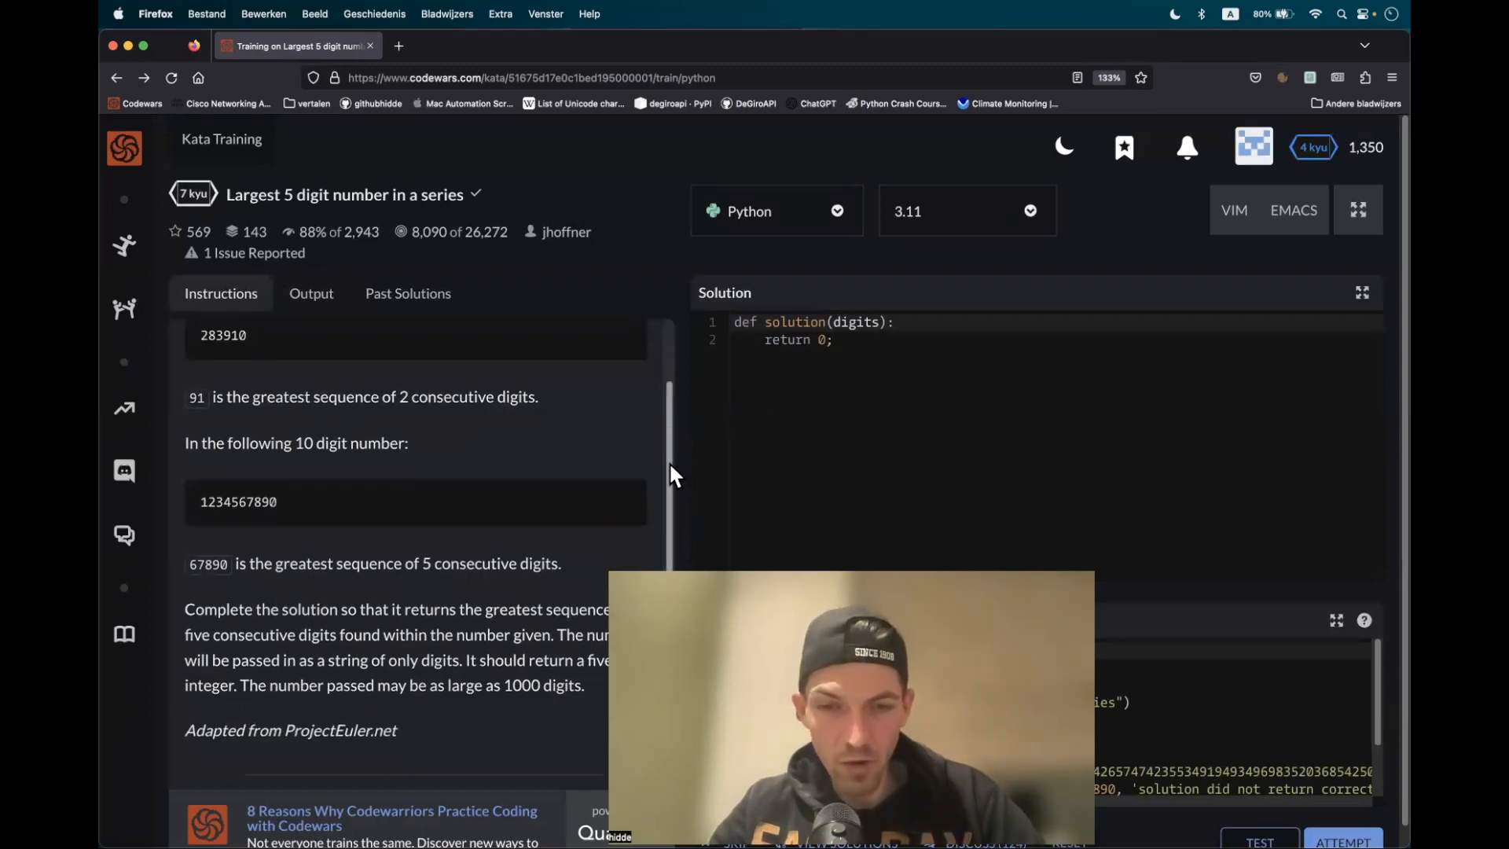
pyautogui.moveTo(642, 488)
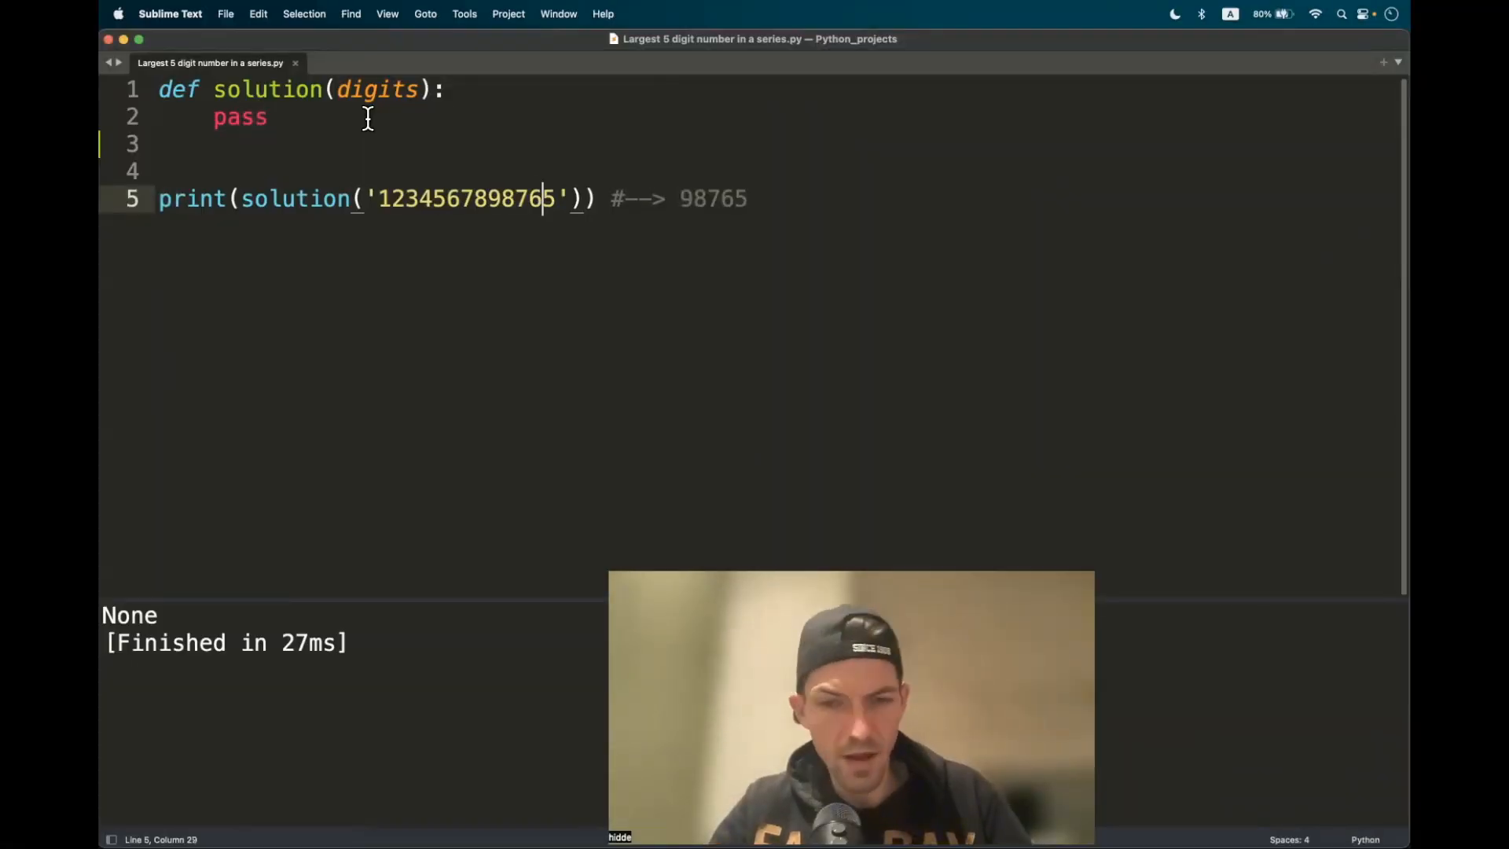
pyautogui.doubleClick(240, 116)
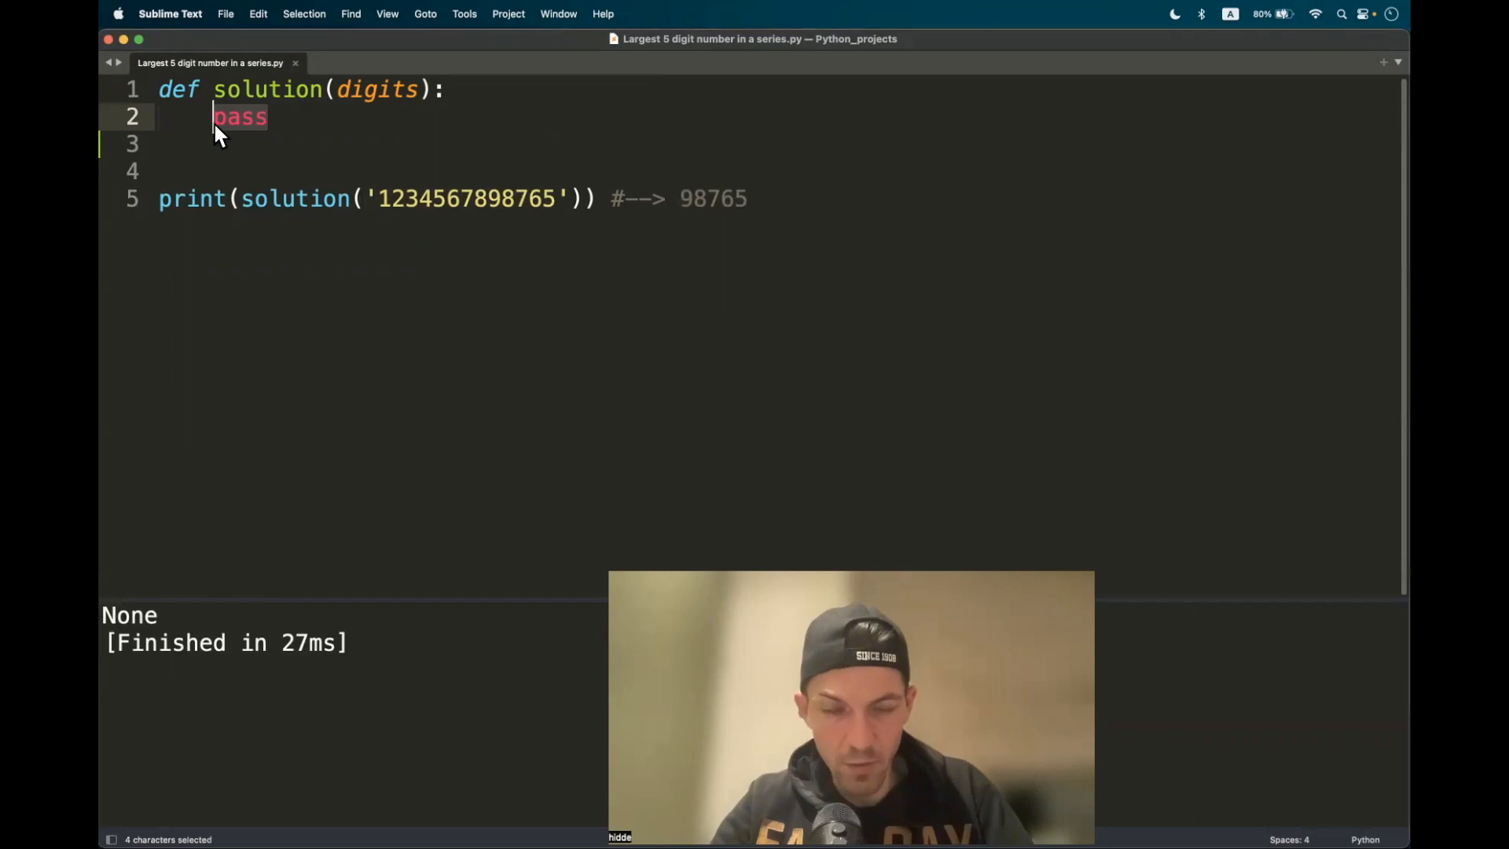
pyautogui.write('for')
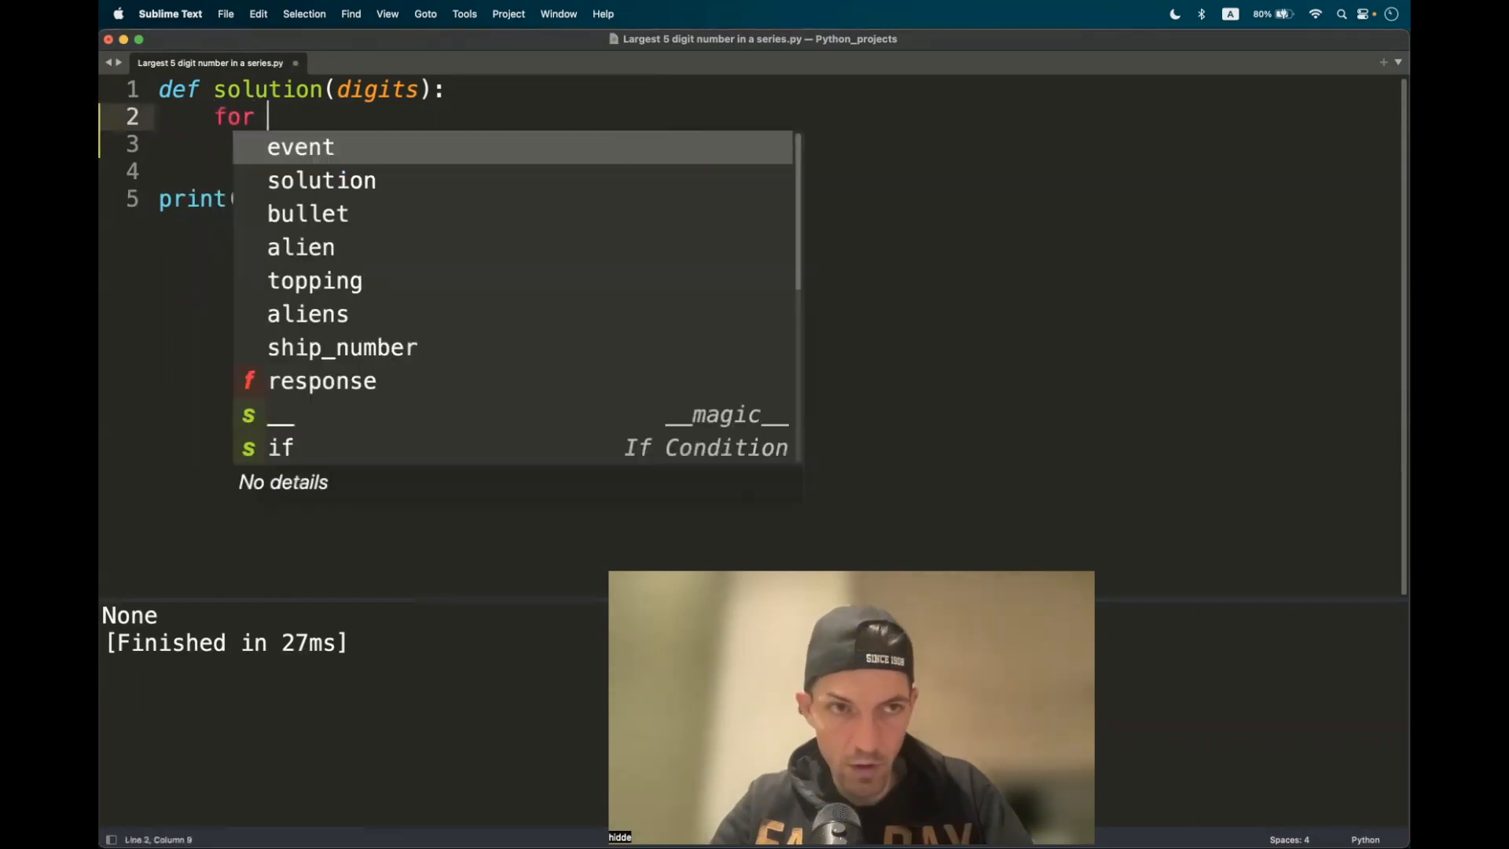
pyautogui.write('iteration in range(')
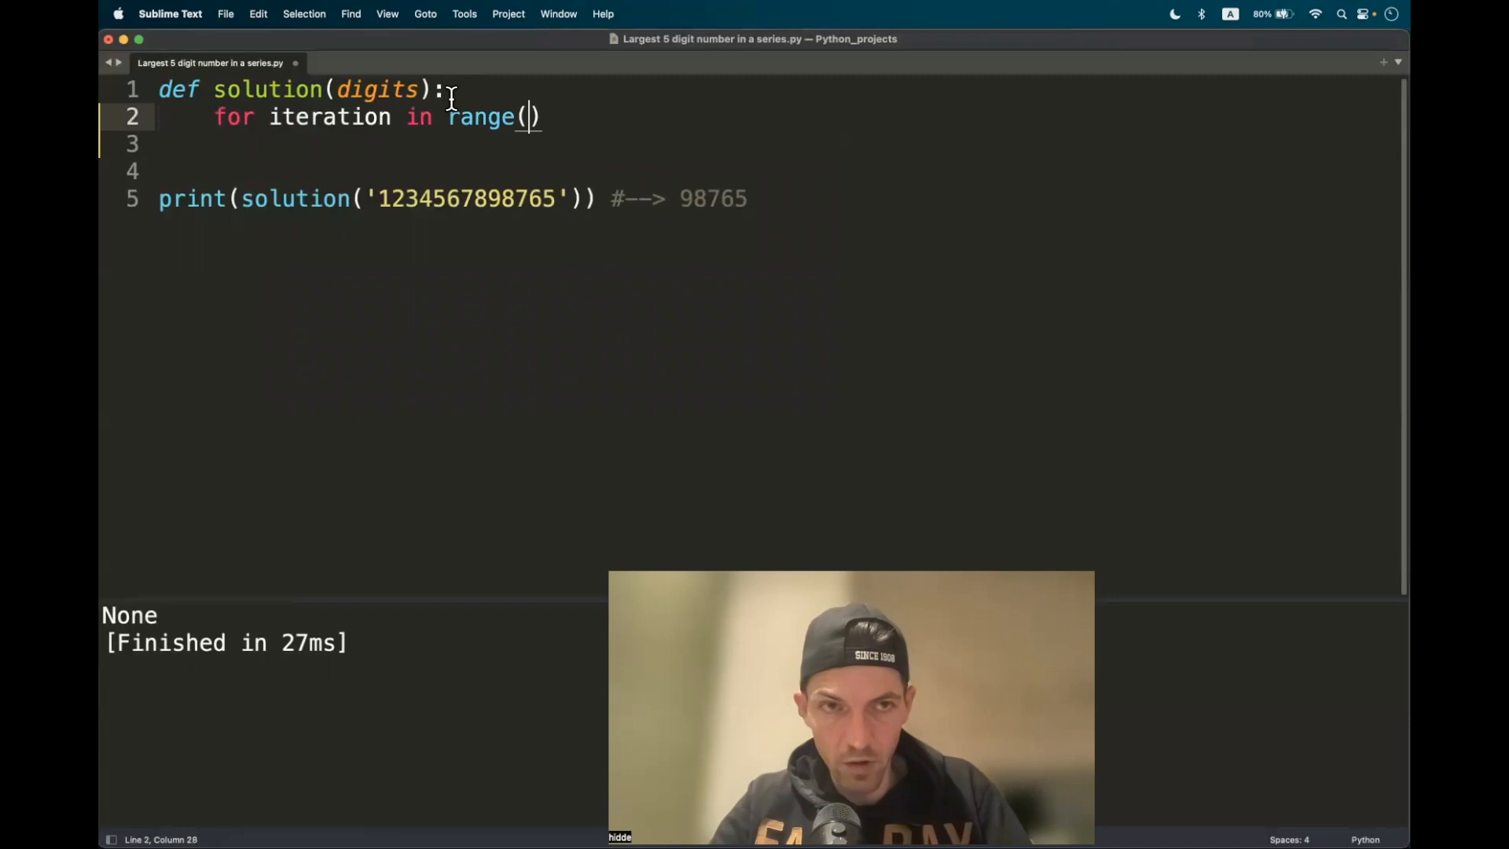
pyautogui.write('lenm')
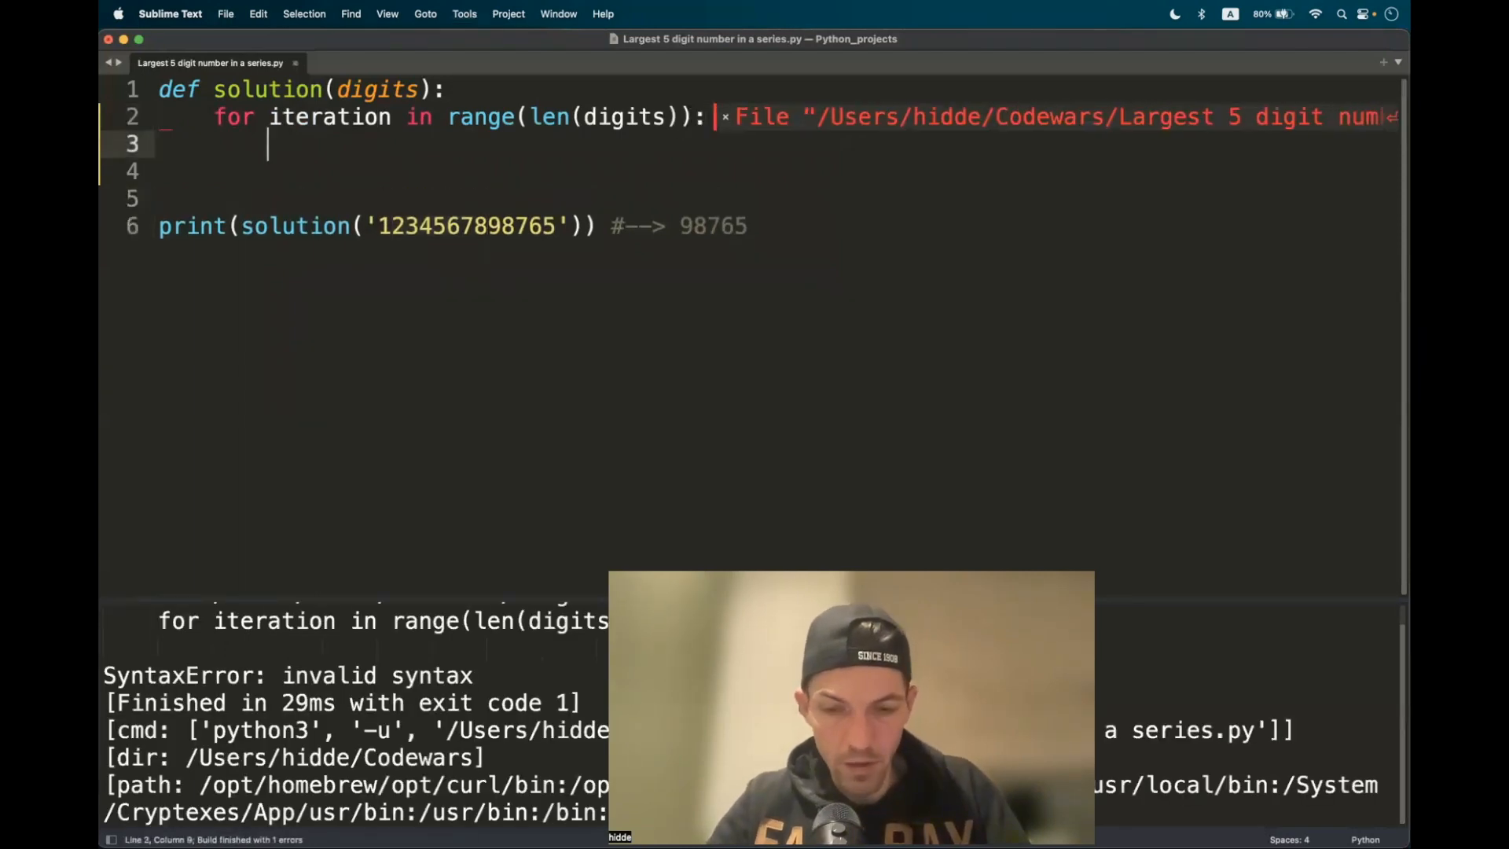
pyautogui.write('print(iteration,')
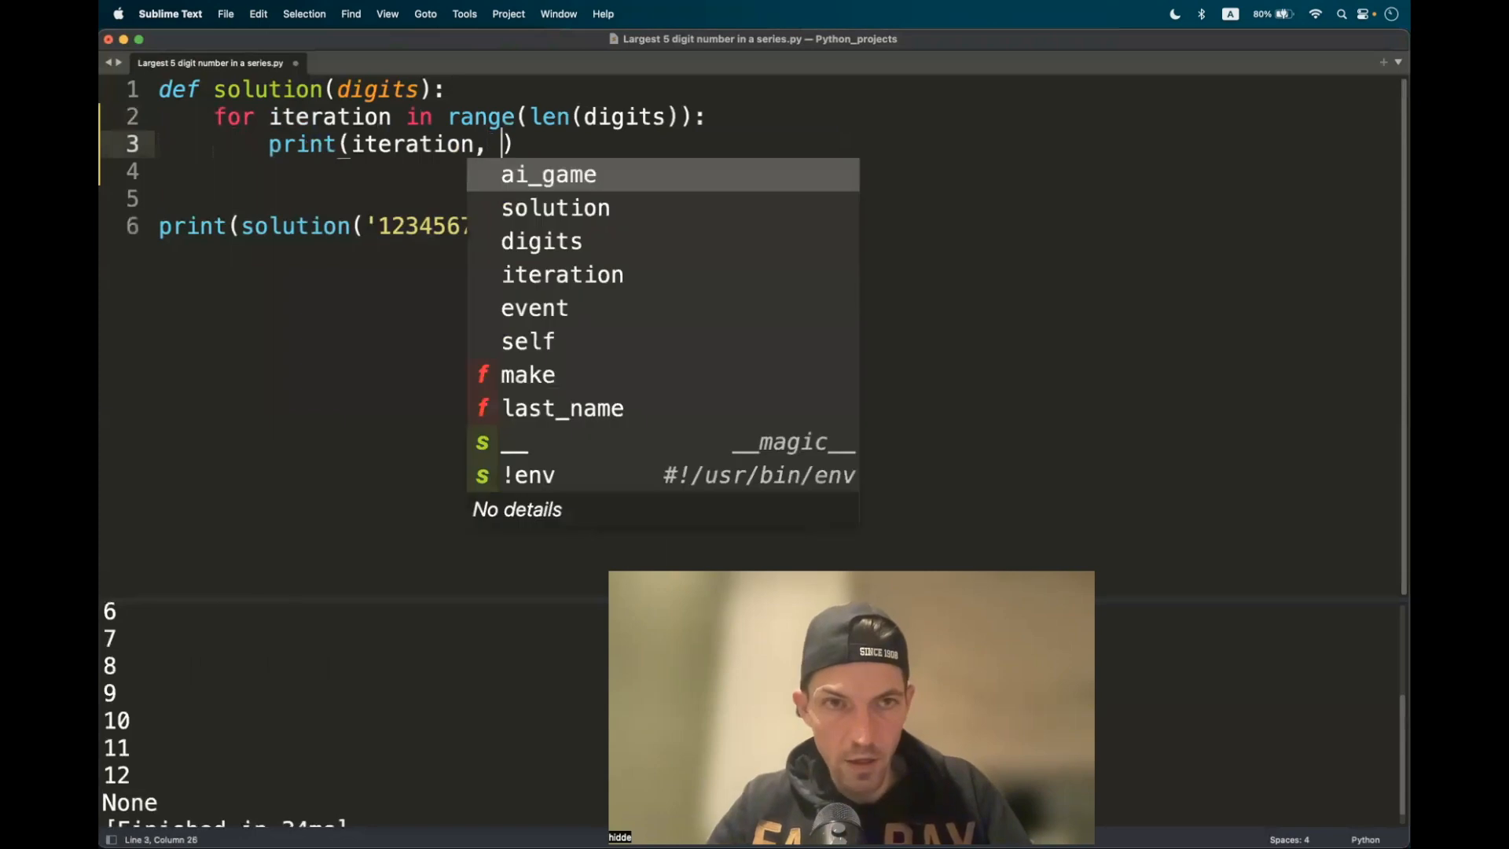
pyautogui.write('digits')
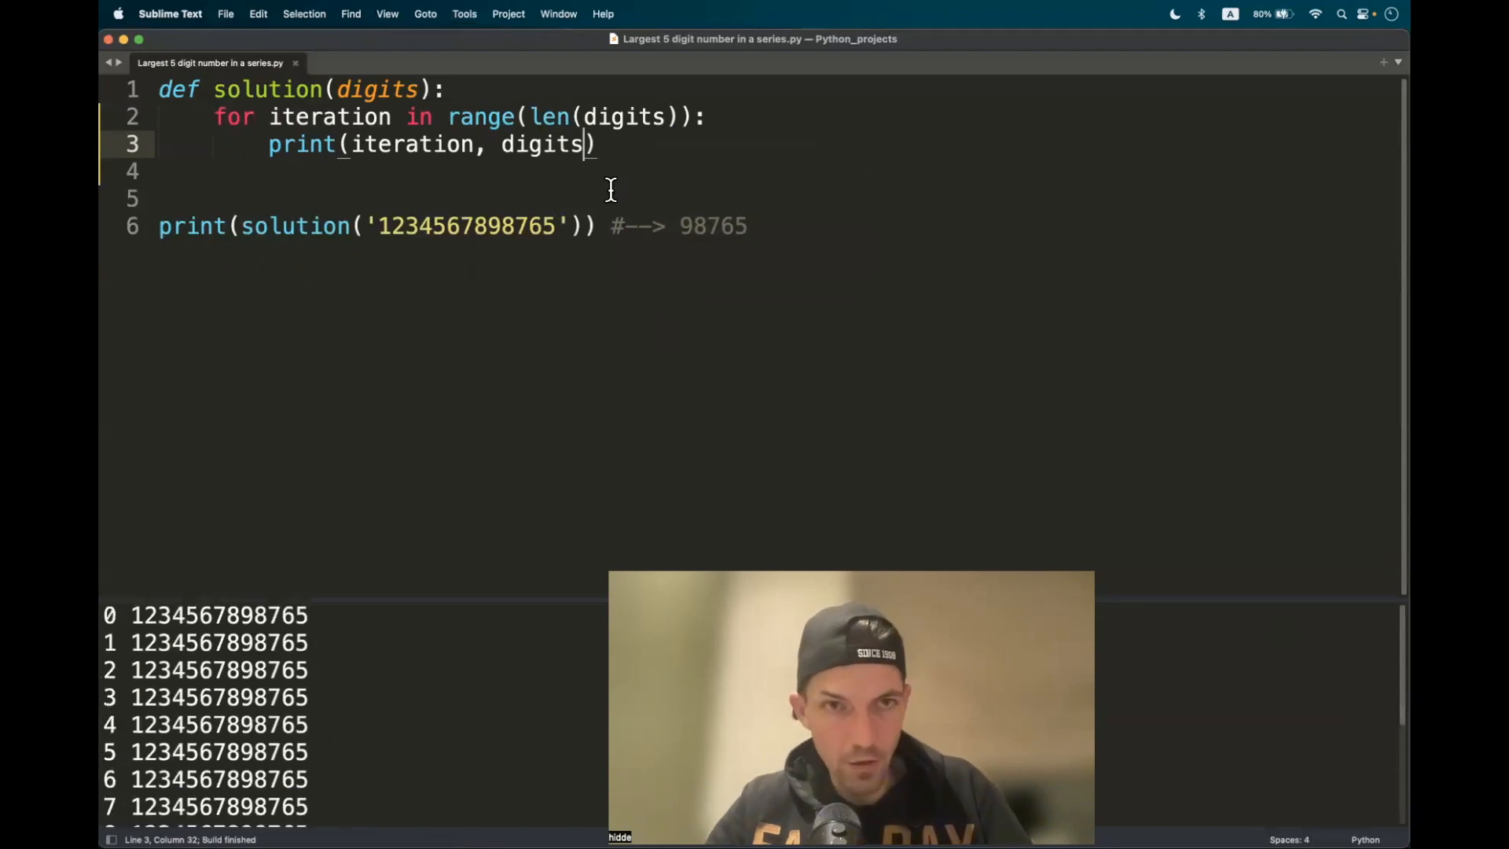
# - Change the print call to output digits[:5] beside the index
pyautogui.write('[')
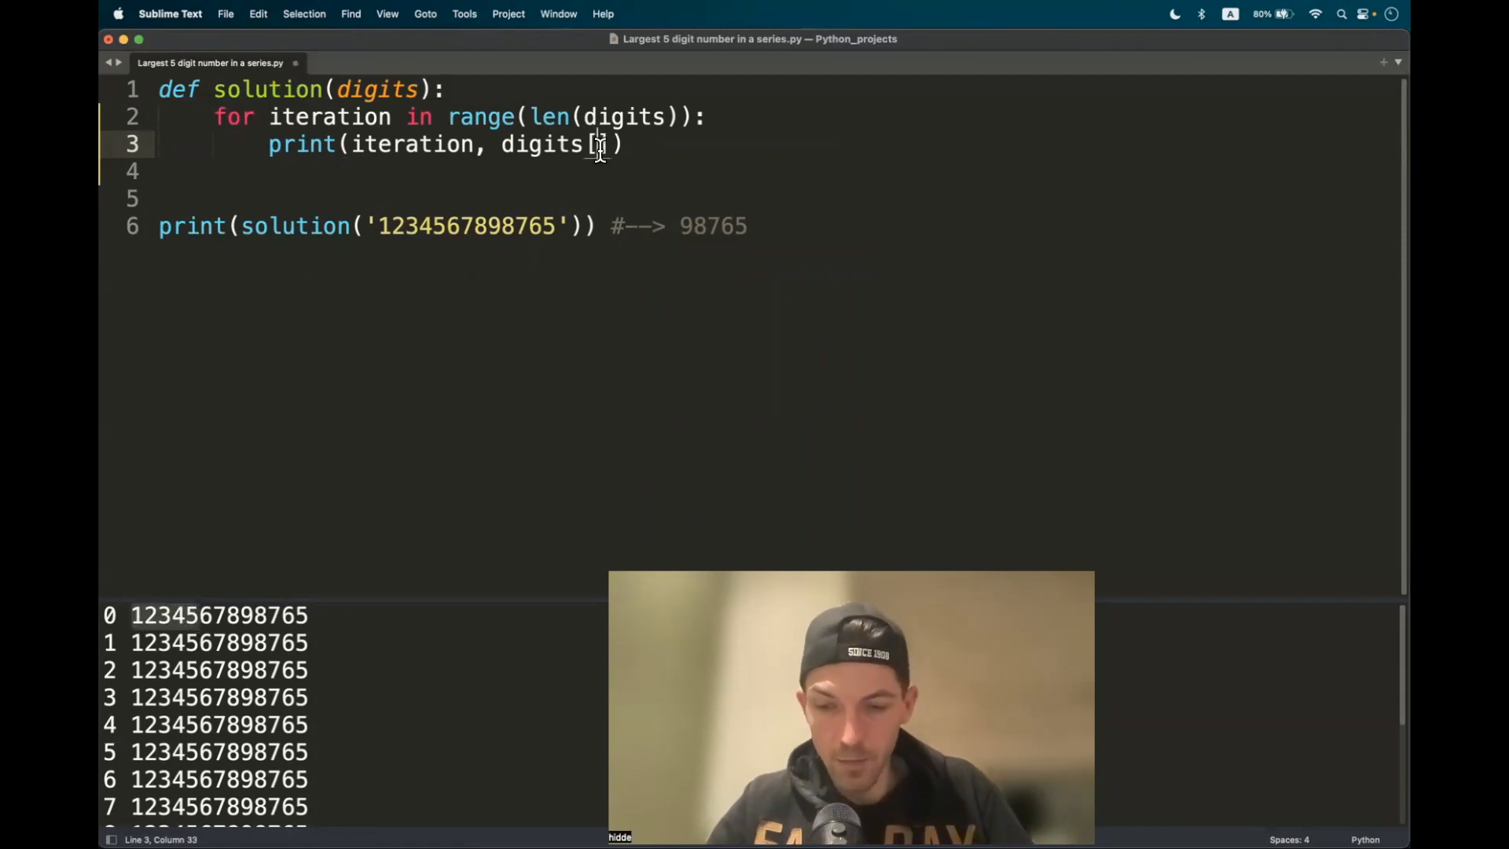
pyautogui.write(':')
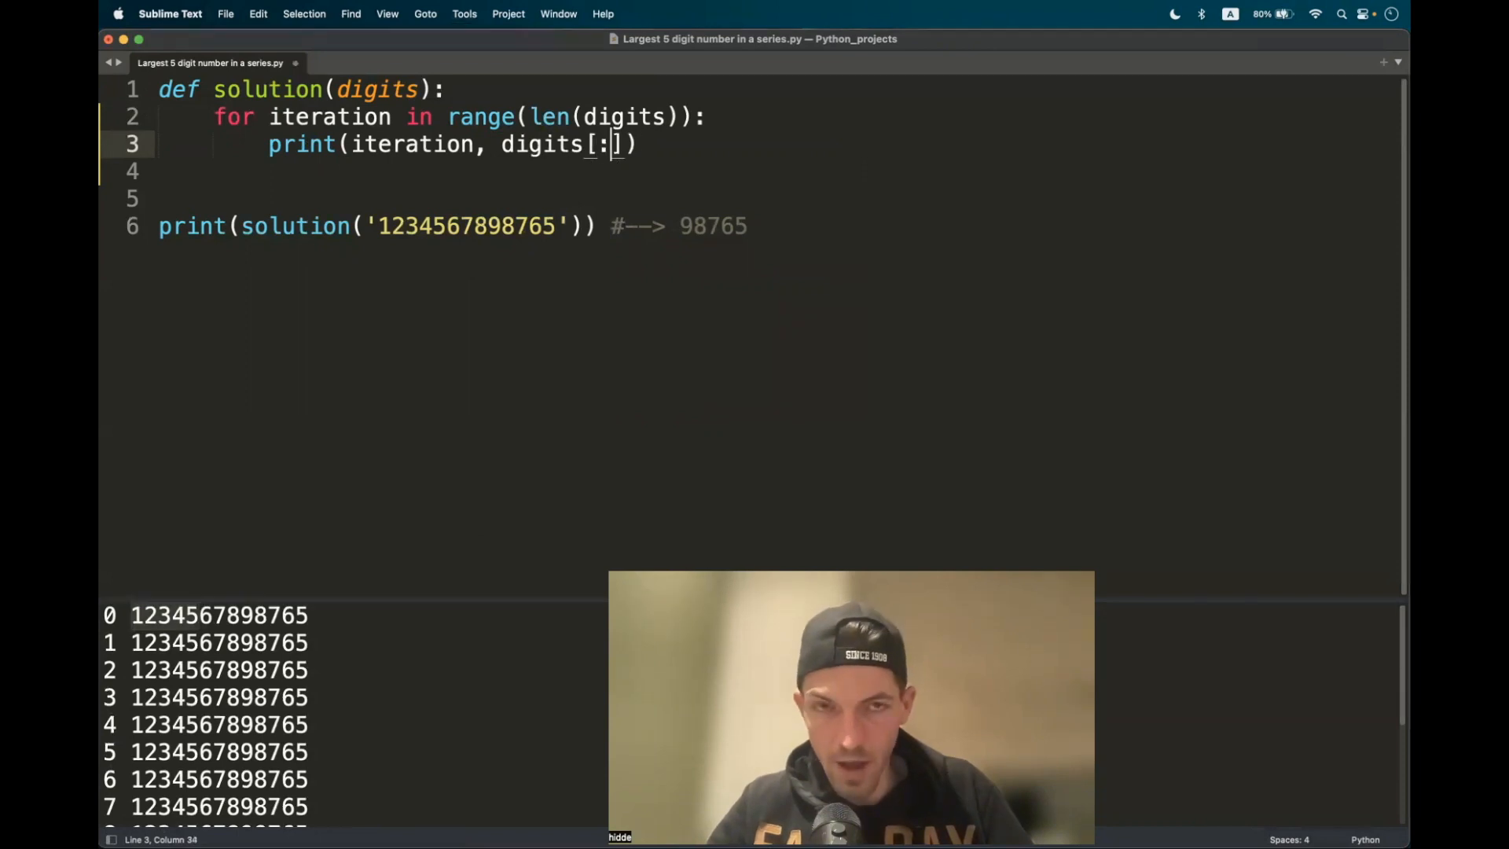
pyautogui.press('Left')
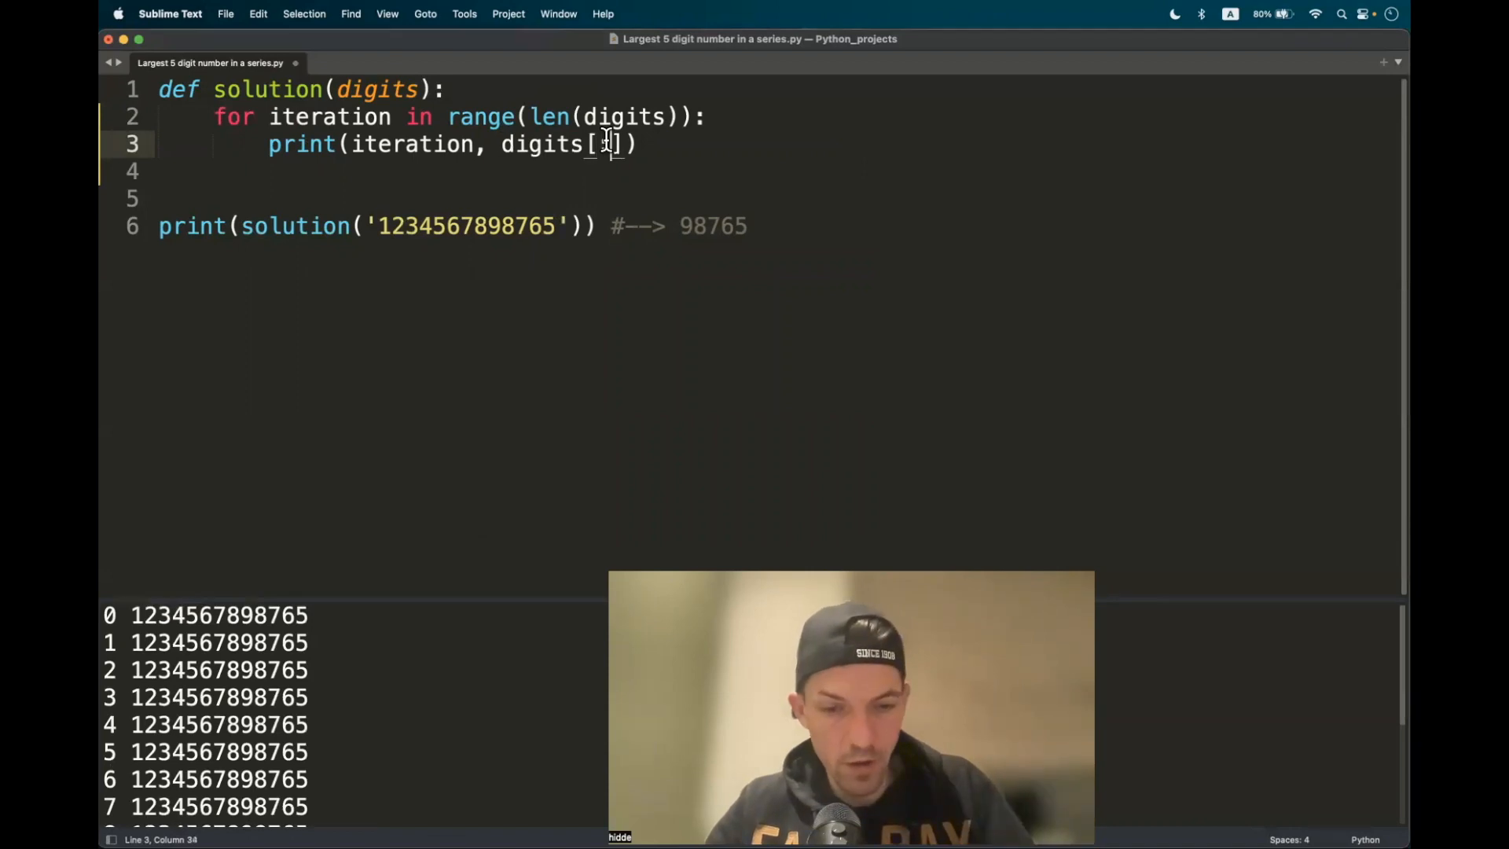
pyautogui.write(':5')
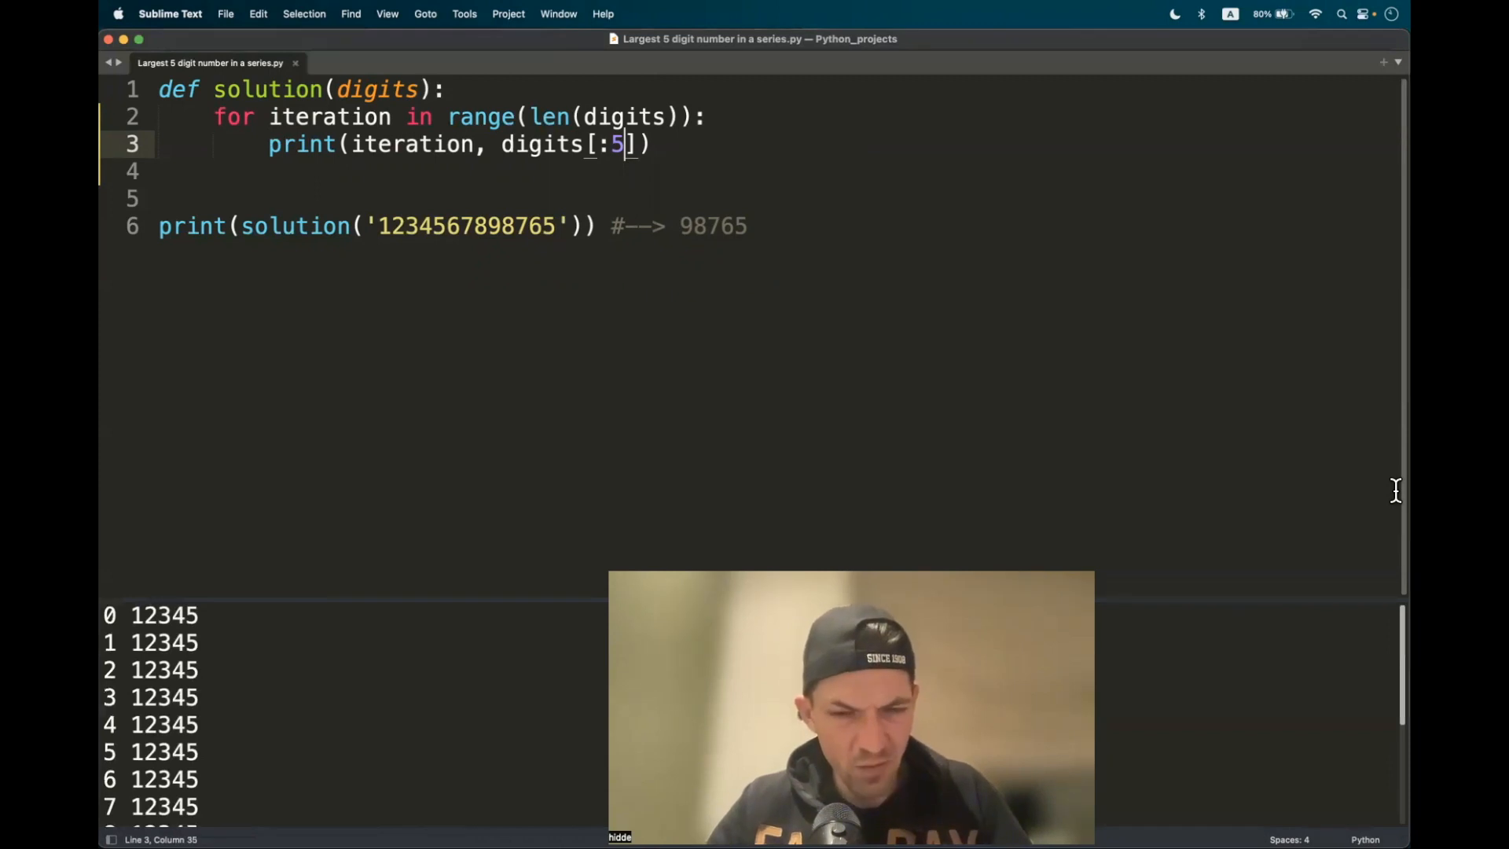
# - Highlight five-digit runs in the test string, starting from the first and second digits
pyautogui.click(375, 225)
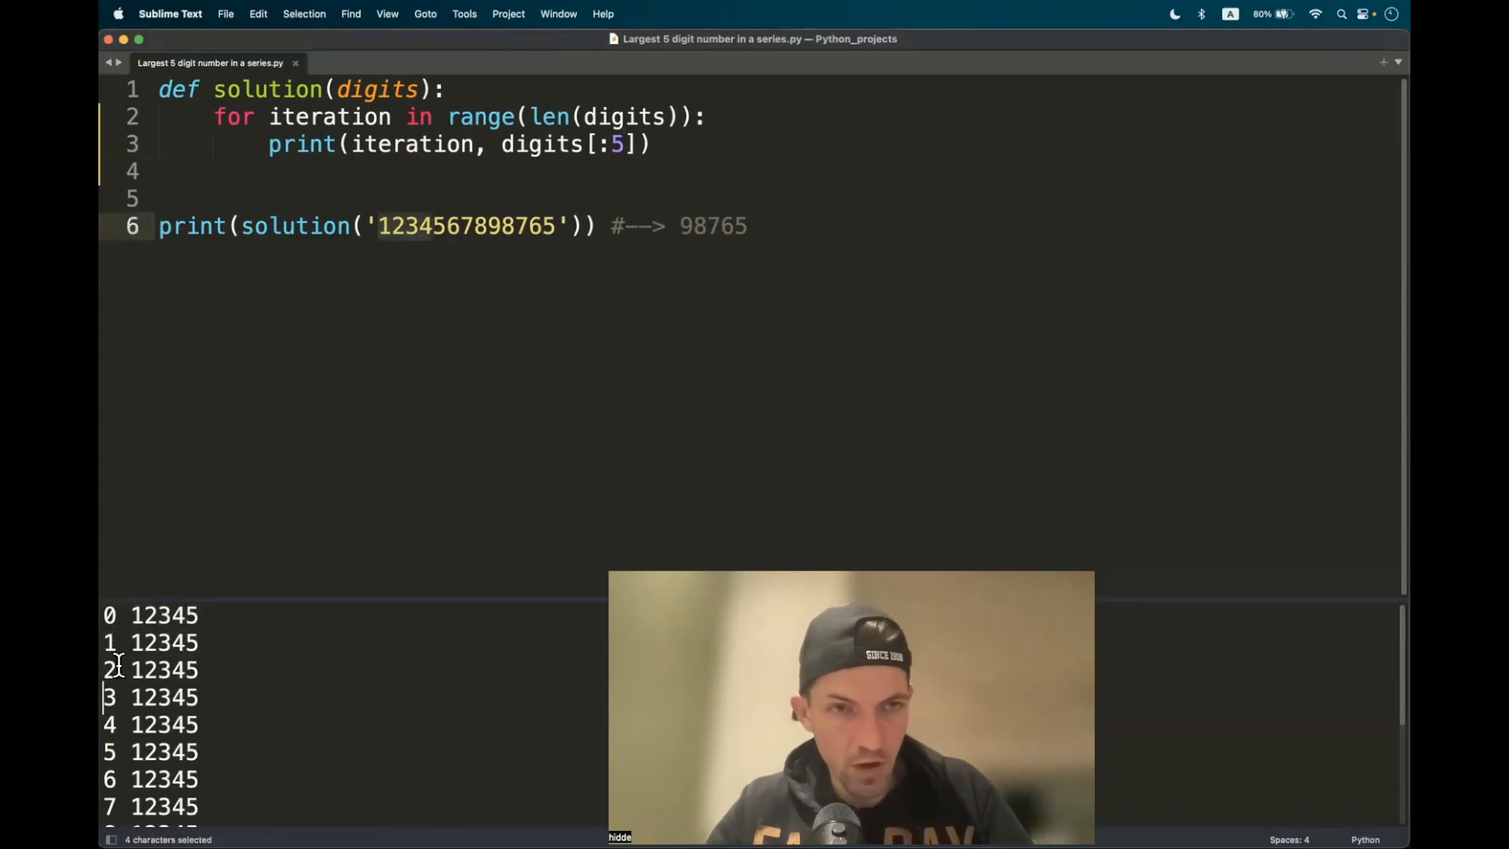
pyautogui.click(378, 227)
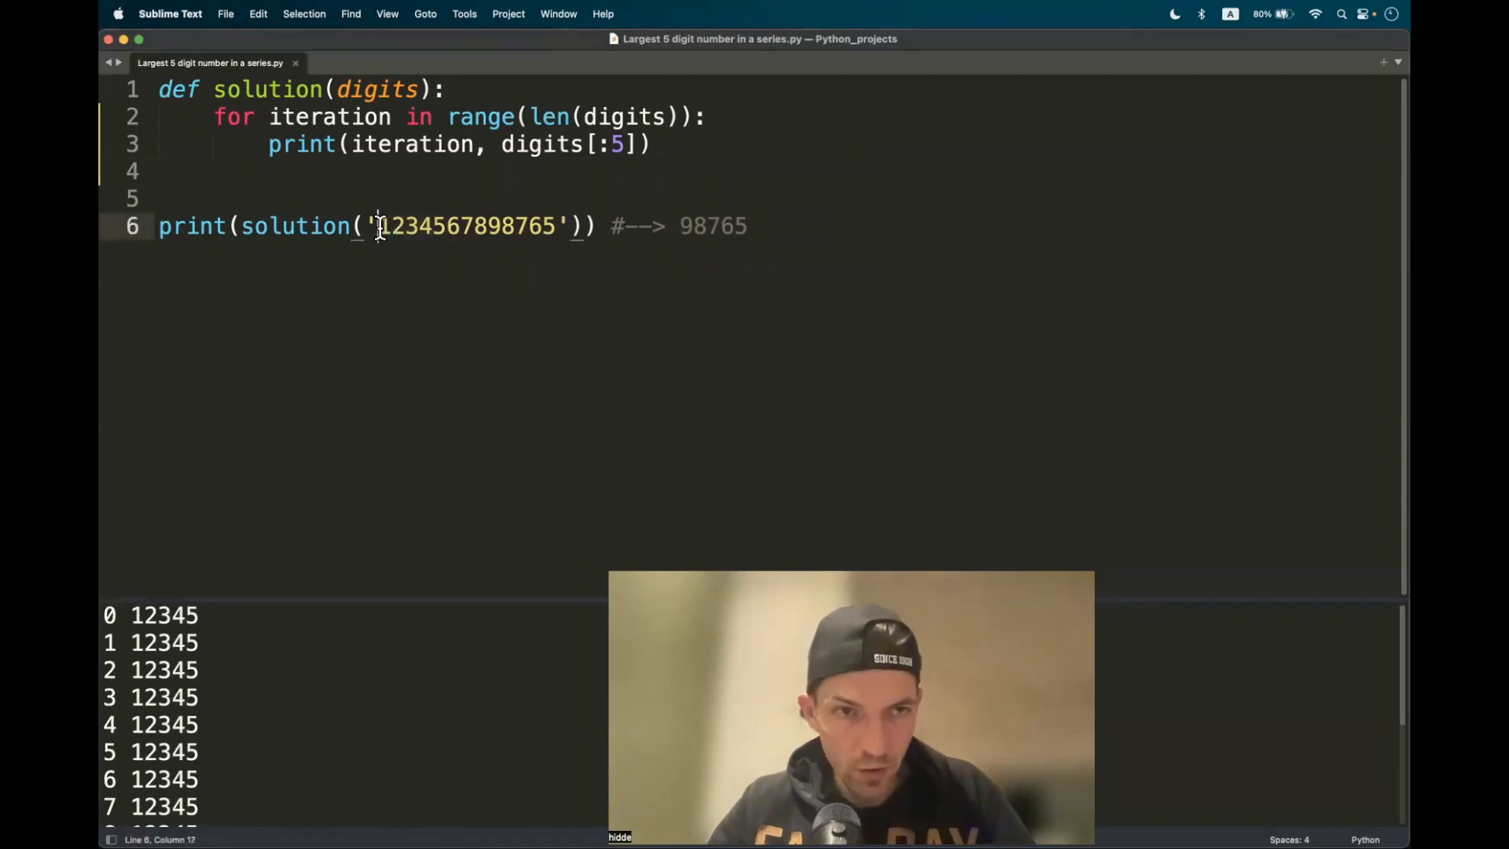
pyautogui.moveTo(378, 226); pyautogui.dragTo(445, 226)
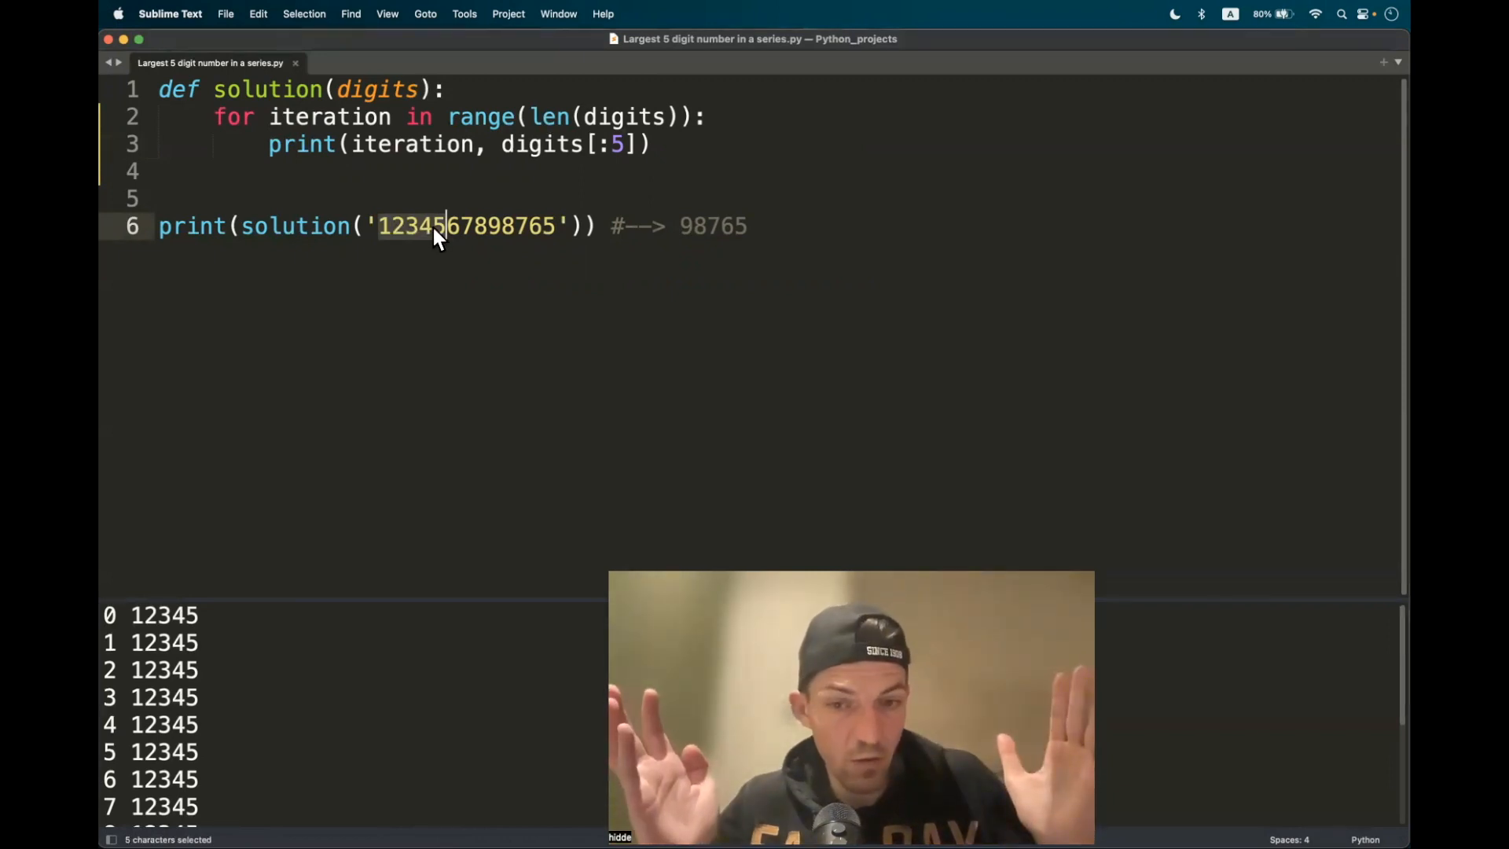
pyautogui.click(433, 226)
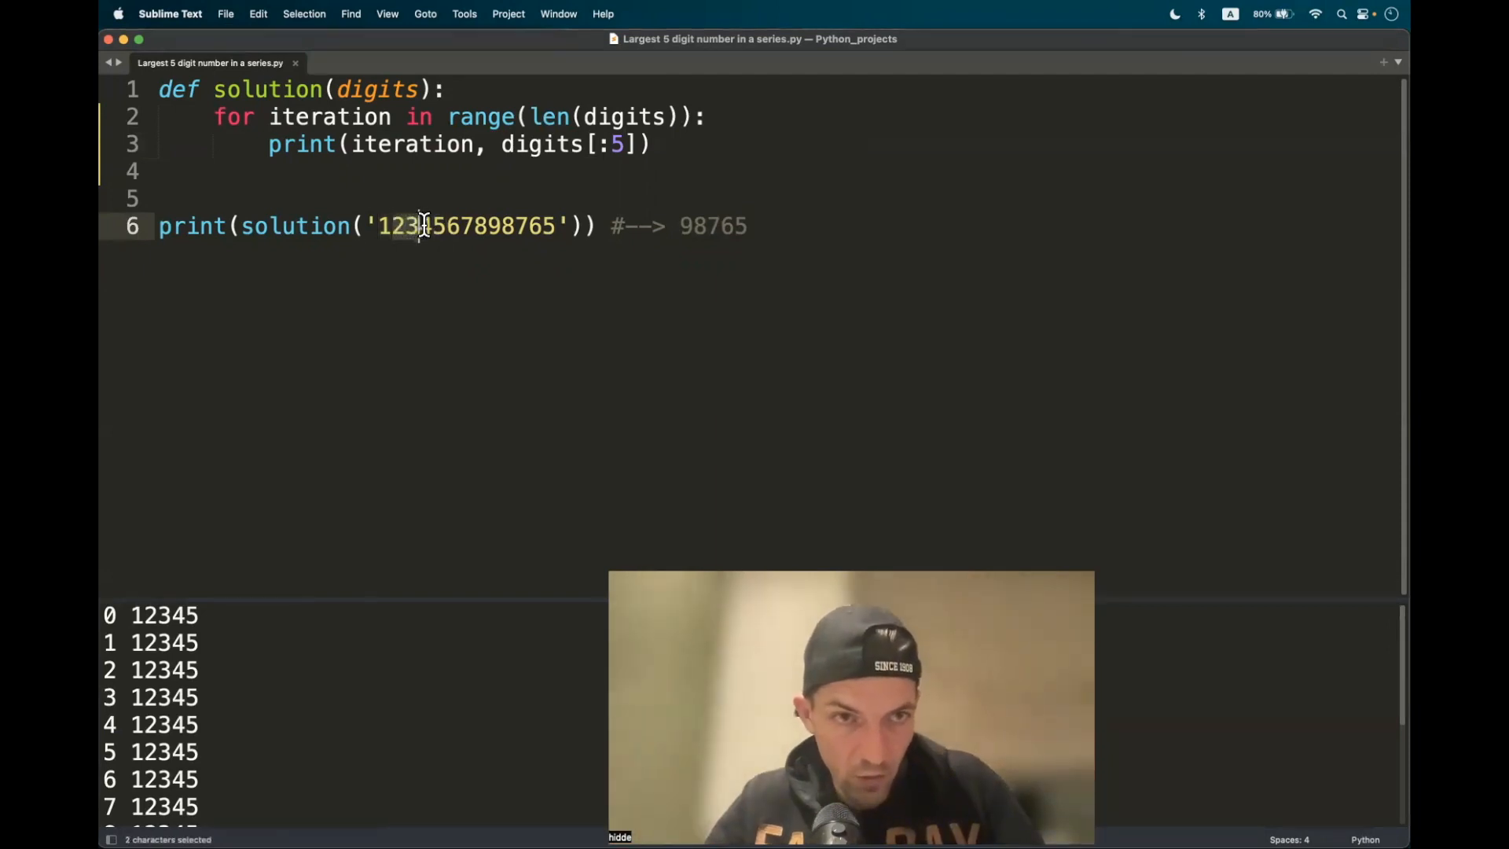
pyautogui.moveTo(419, 225); pyautogui.dragTo(459, 225)
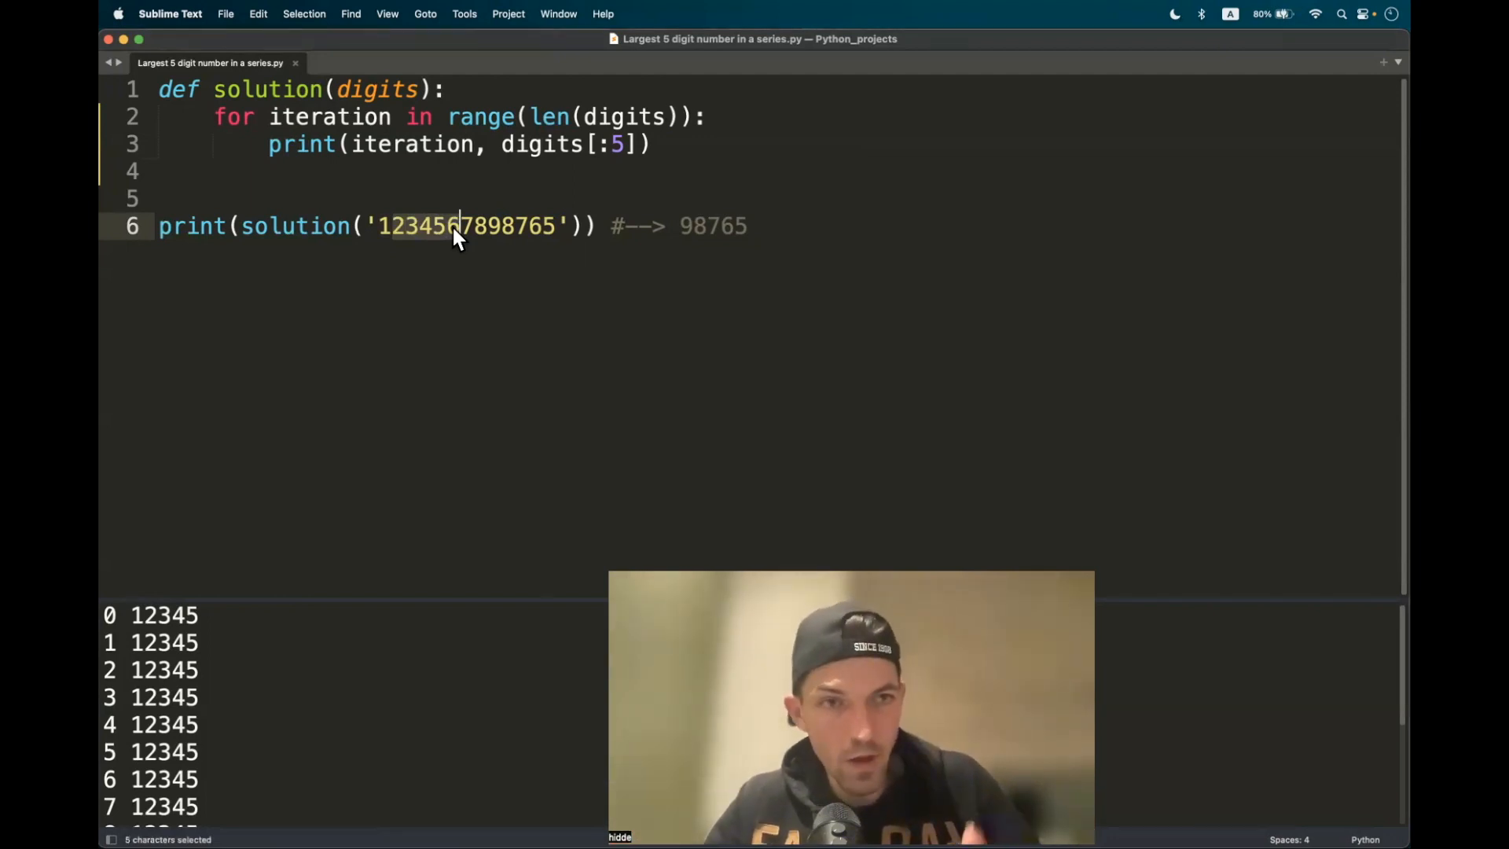
# - Change the slice to digits[iteration:5+iteration] for a sliding five-digit window
pyautogui.write('i')
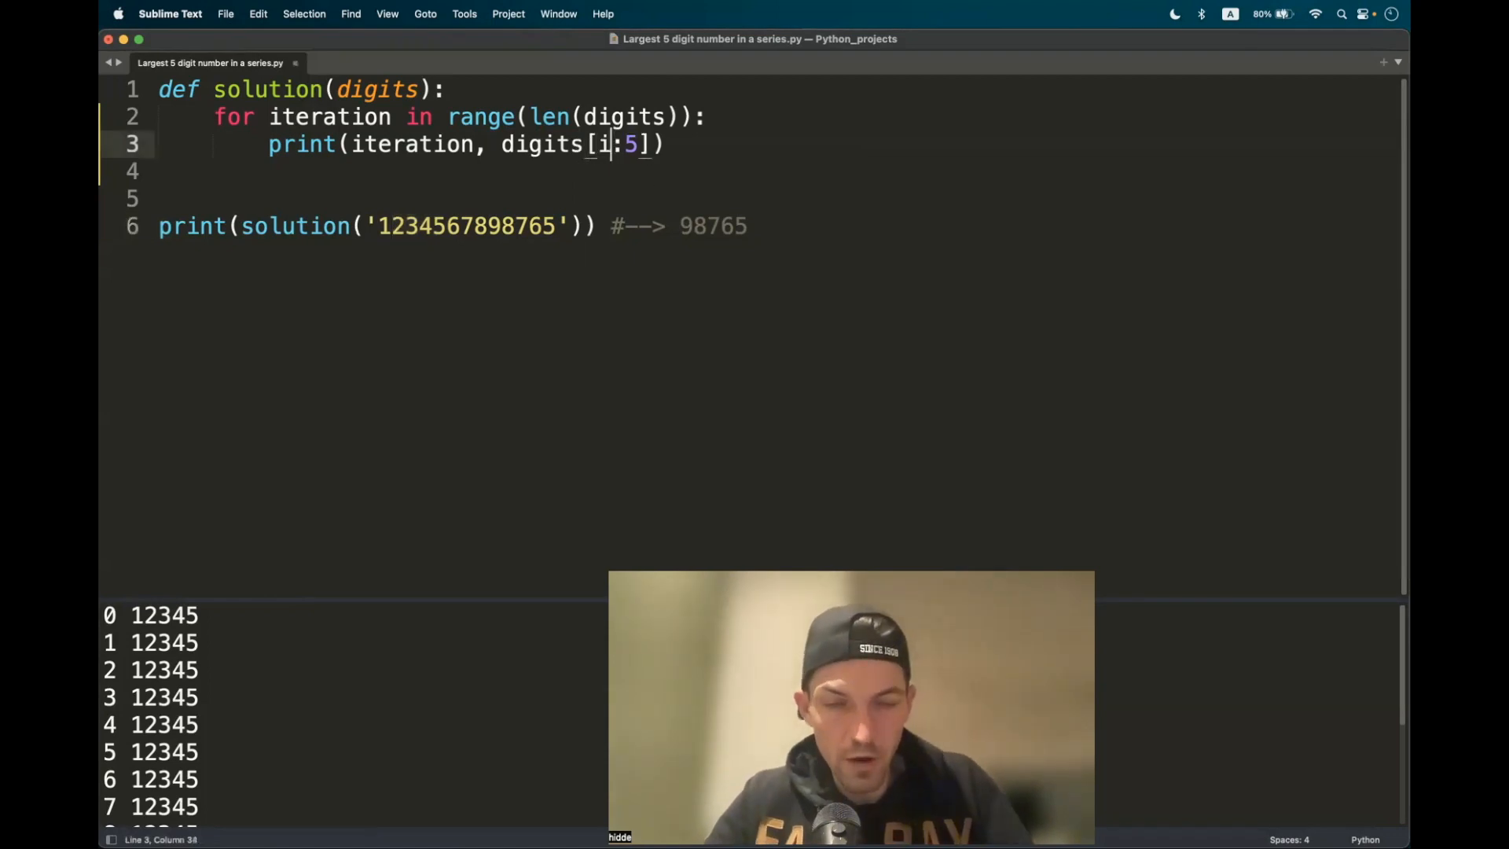
pyautogui.write('teration')
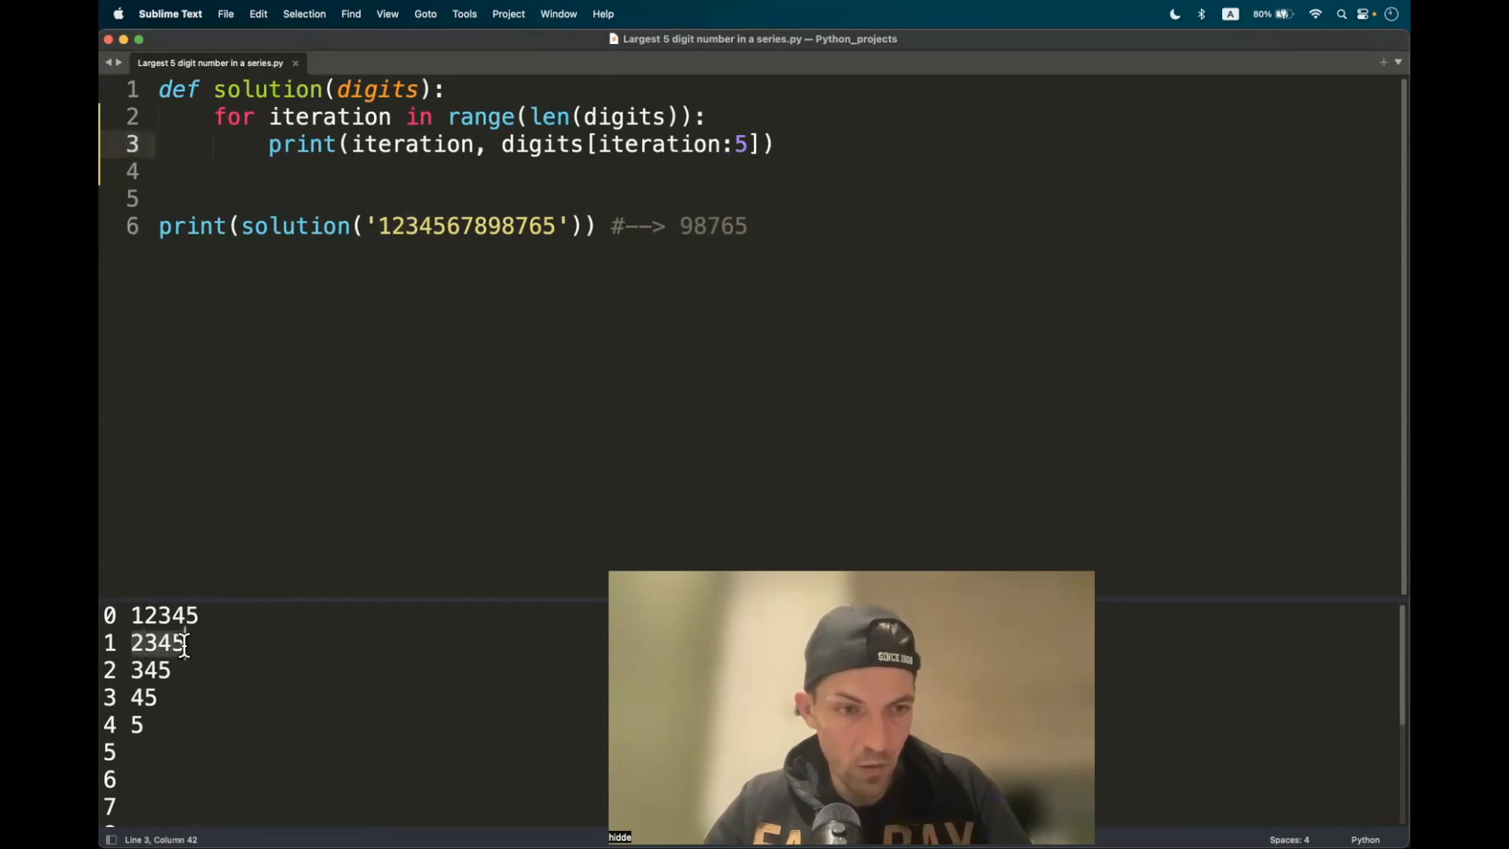
pyautogui.moveTo(188, 659)
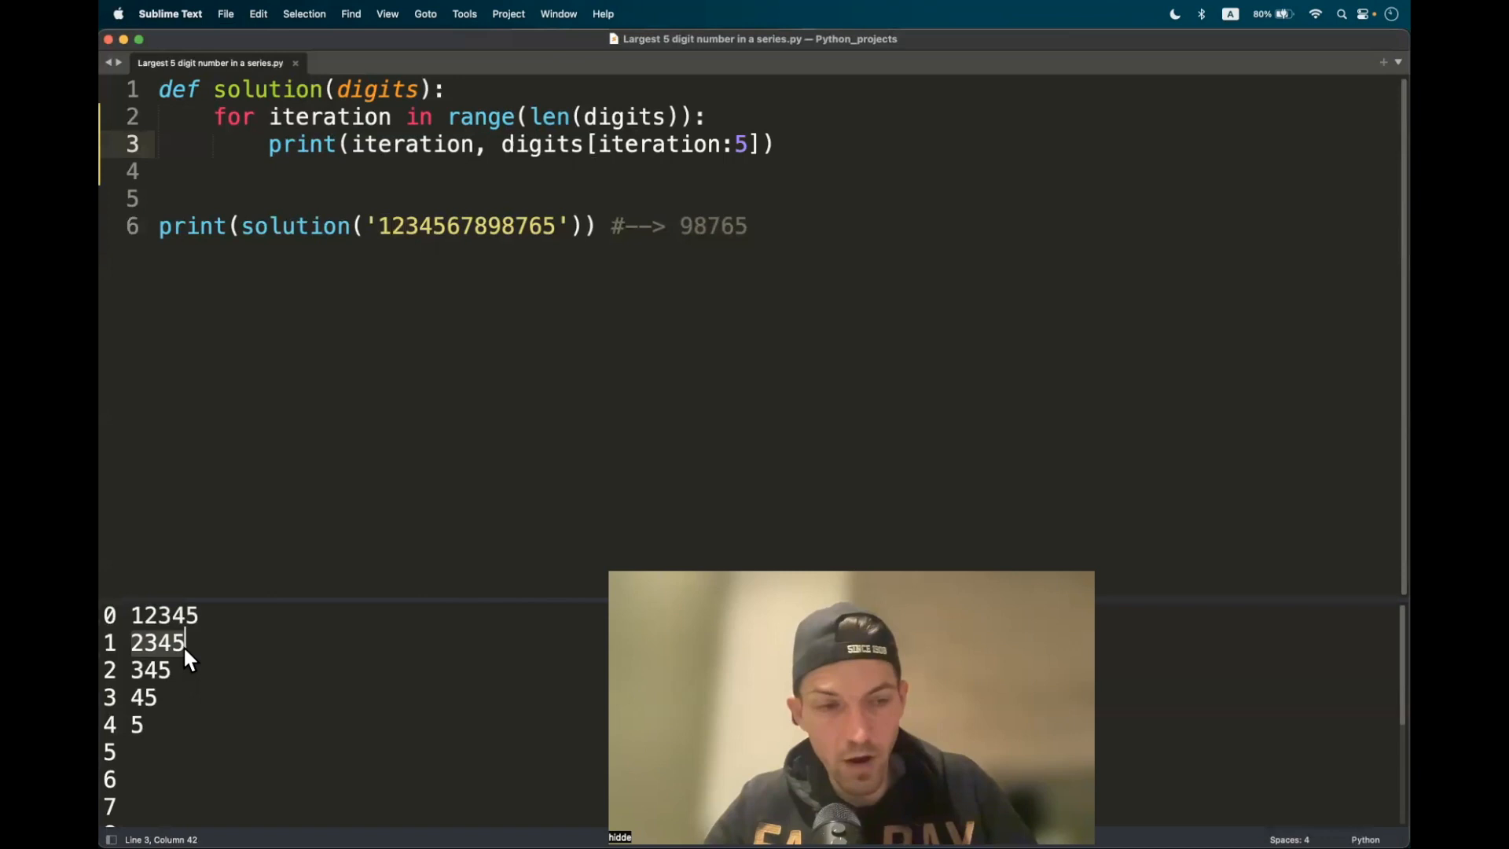
pyautogui.moveTo(284, 558)
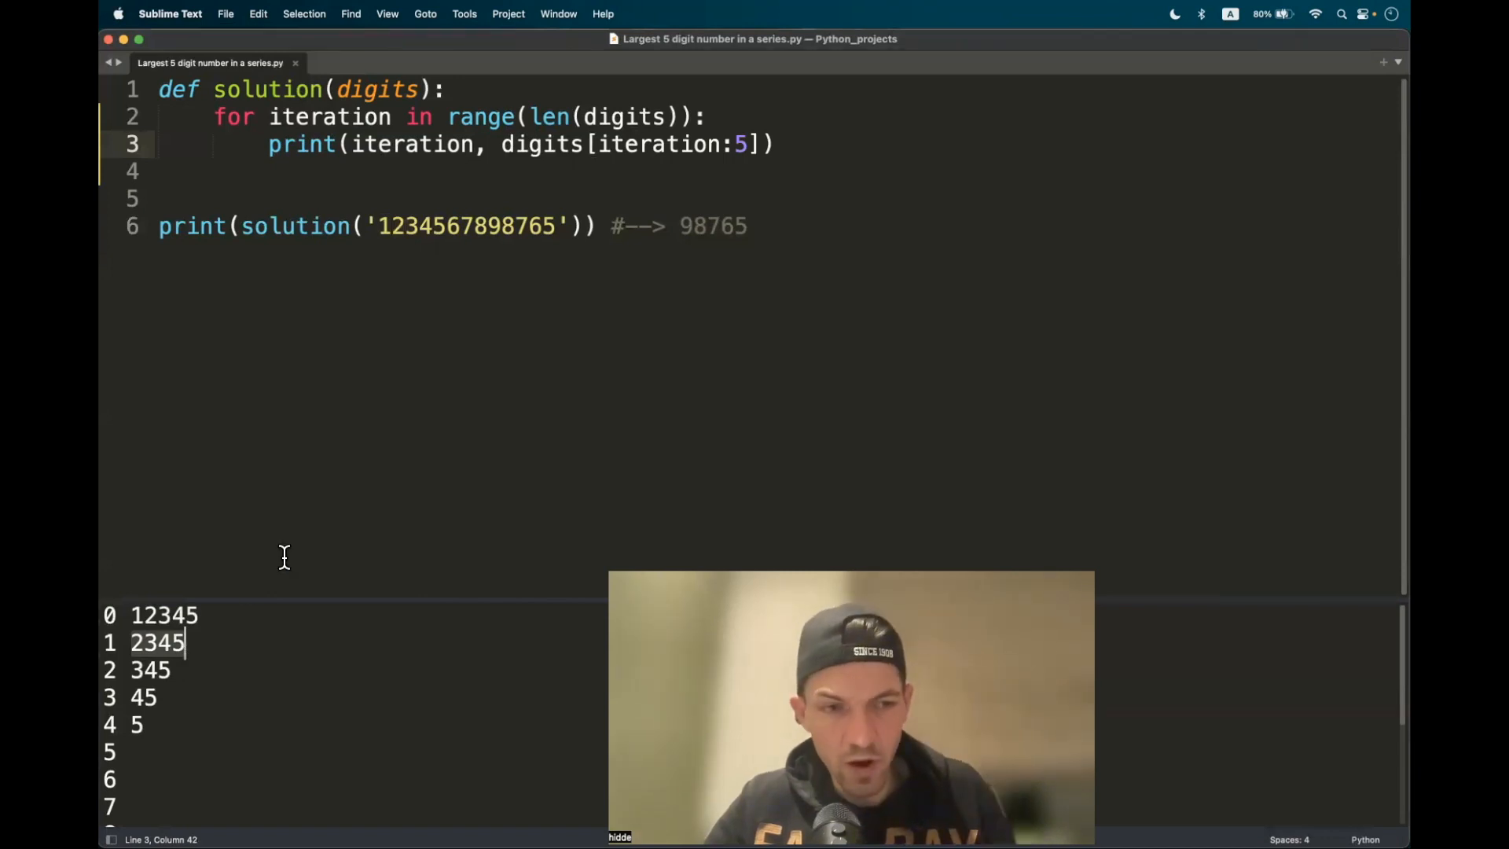
pyautogui.moveTo(189, 652)
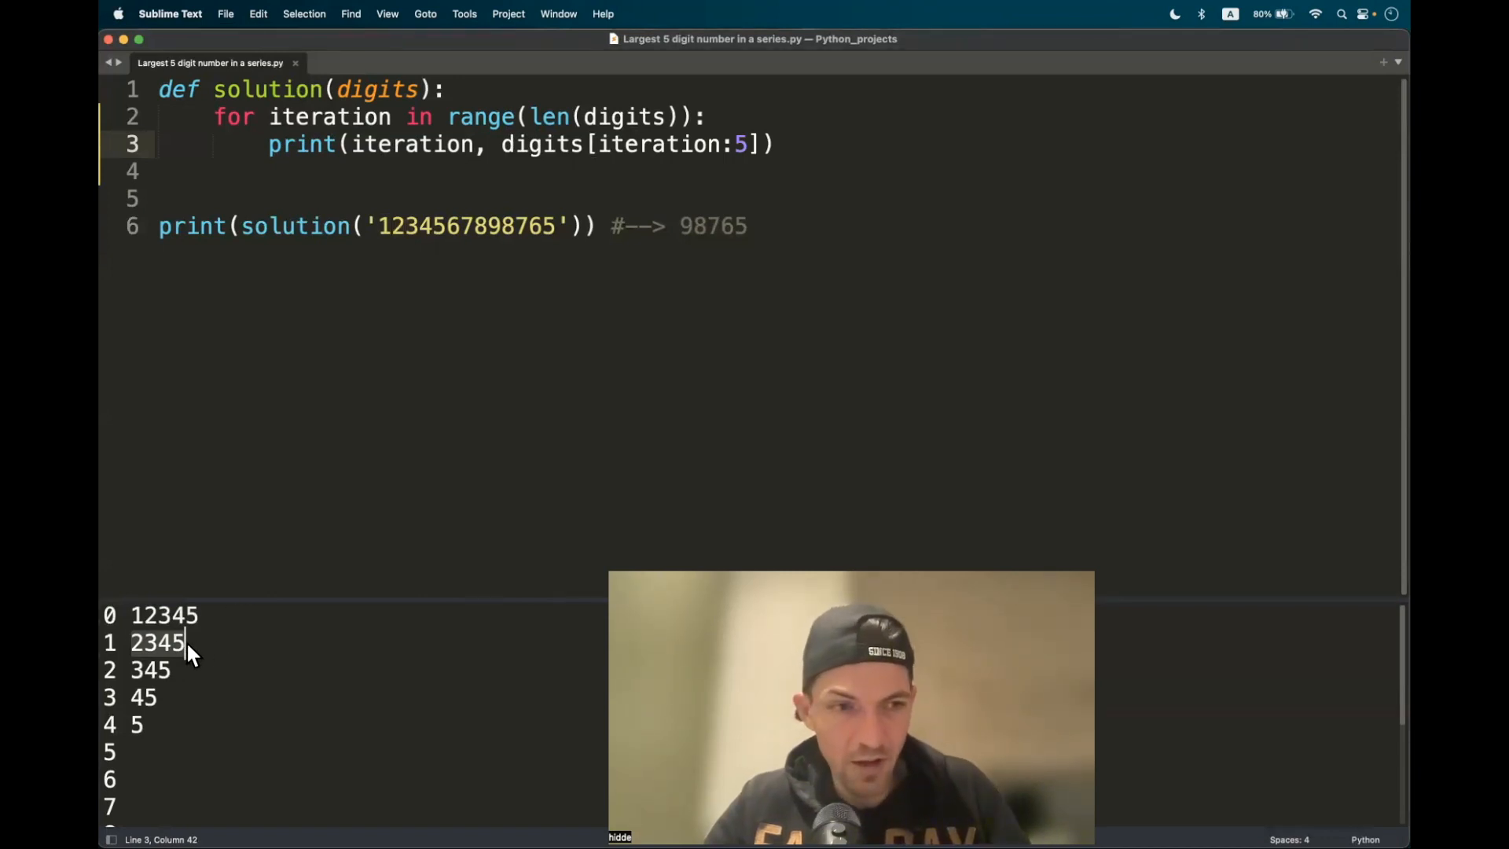
pyautogui.write('+')
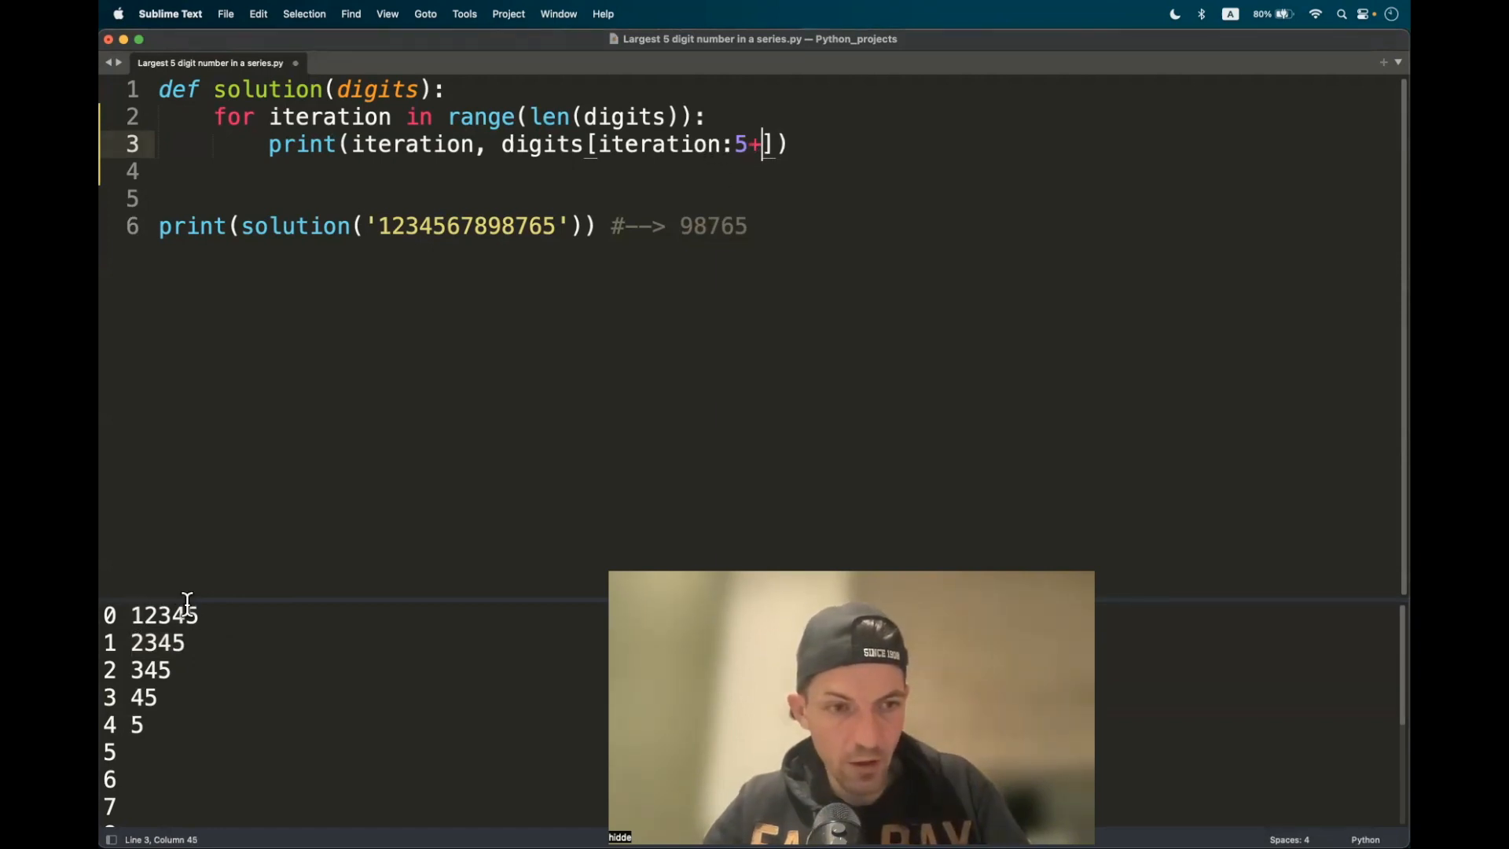
pyautogui.write('inde')
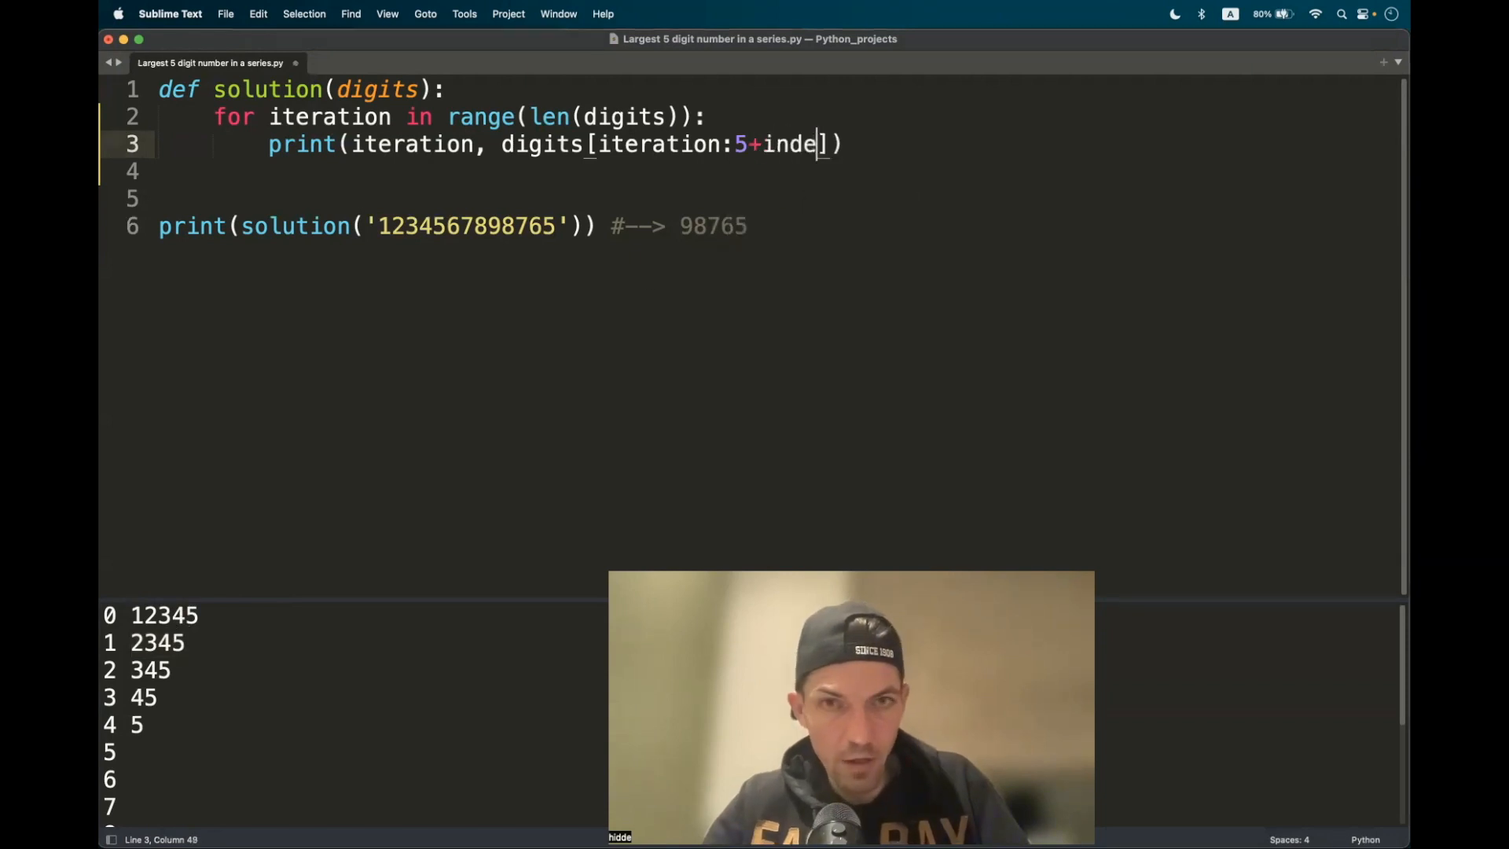
pyautogui.write('x')
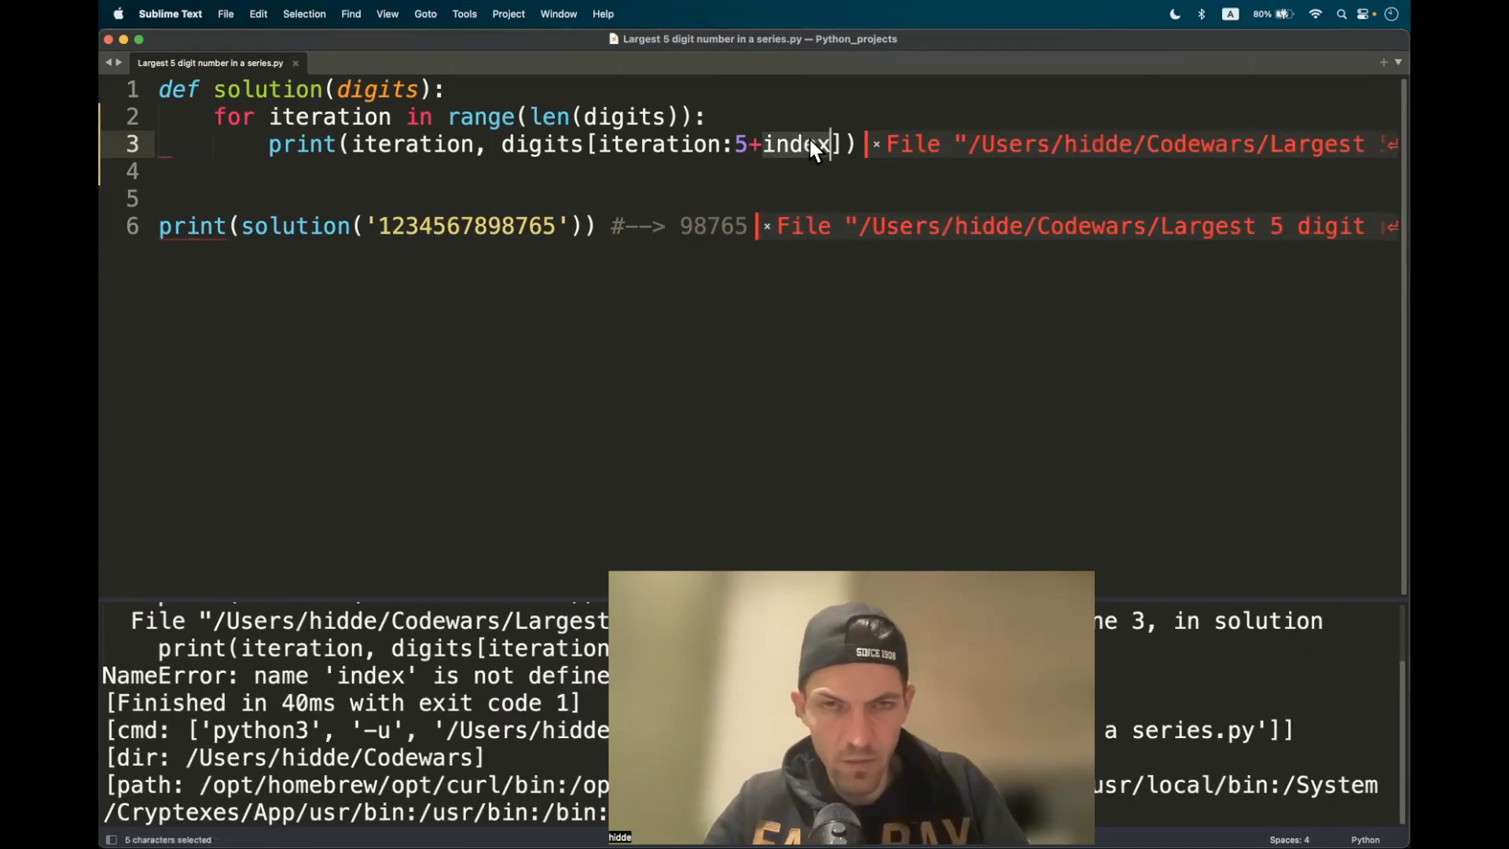
pyautogui.write('iteration')
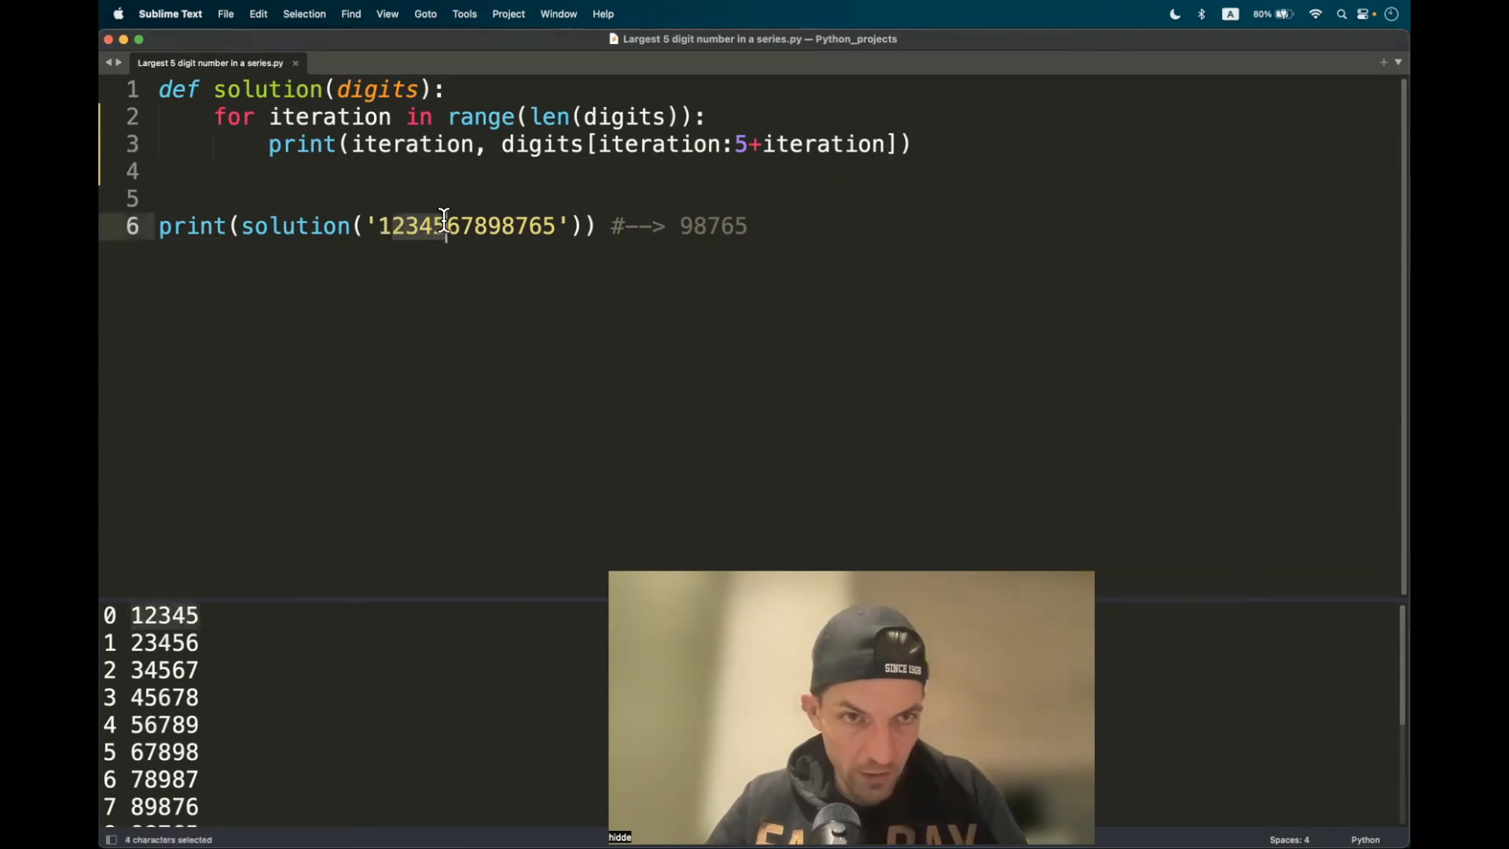
# - Mark digits in the test string and scroll the output through the windows up to 98765
pyautogui.click(404, 226)
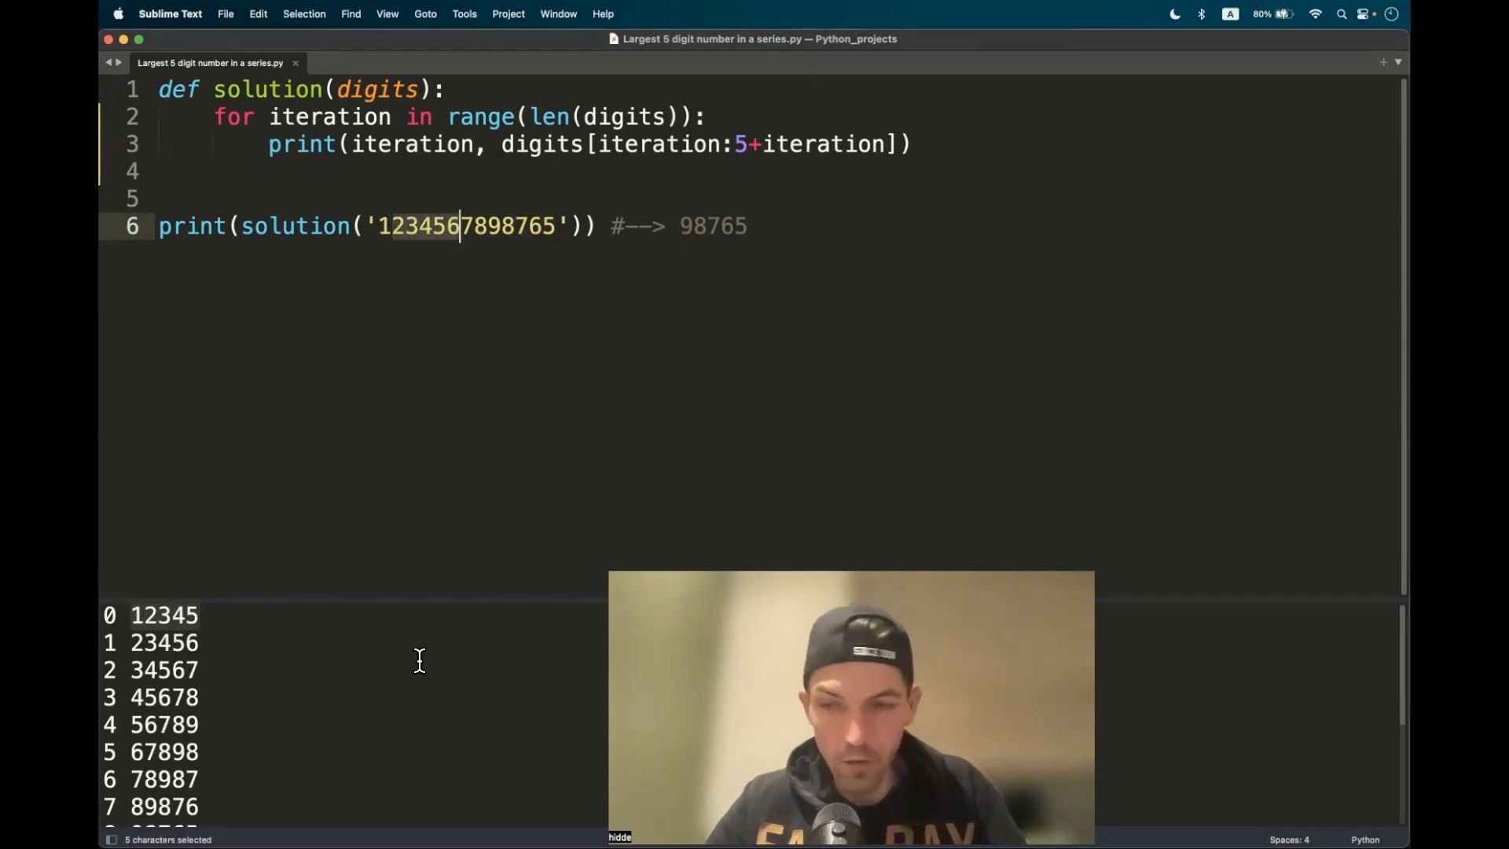
pyautogui.scroll(-3)
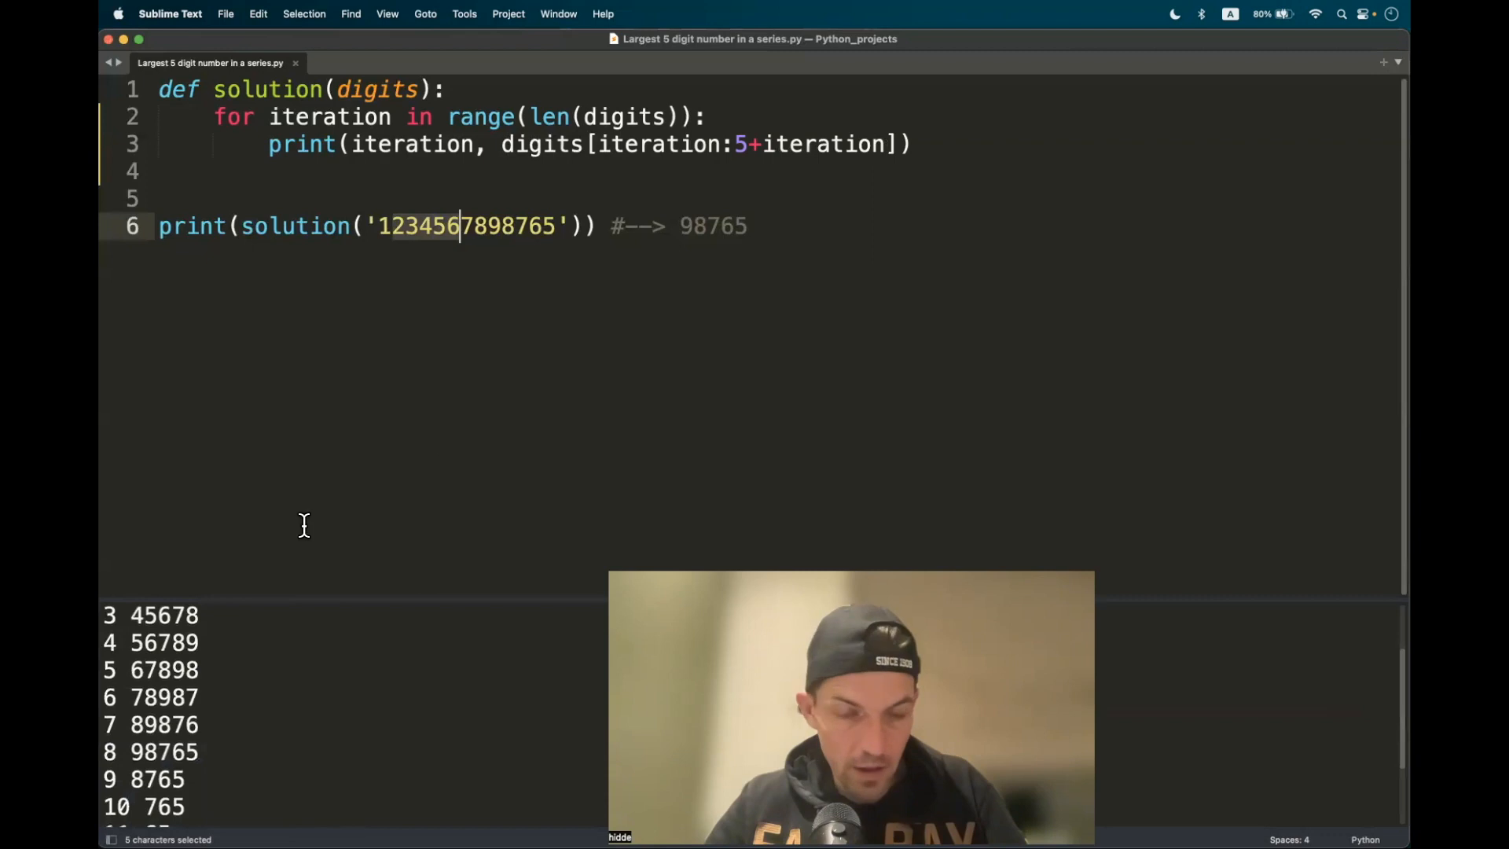
pyautogui.moveTo(168, 750)
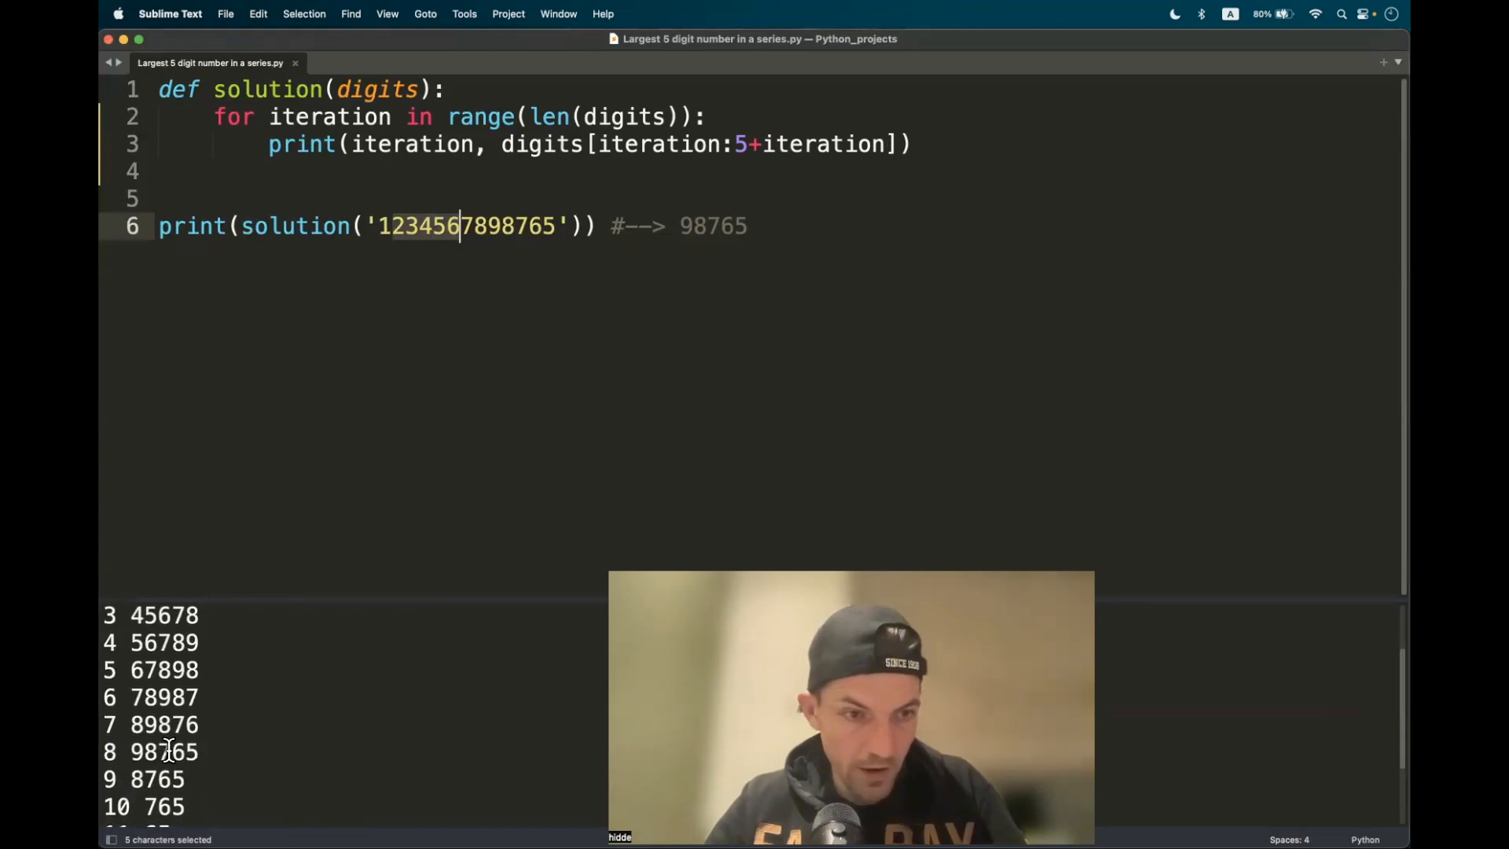
pyautogui.click(515, 226)
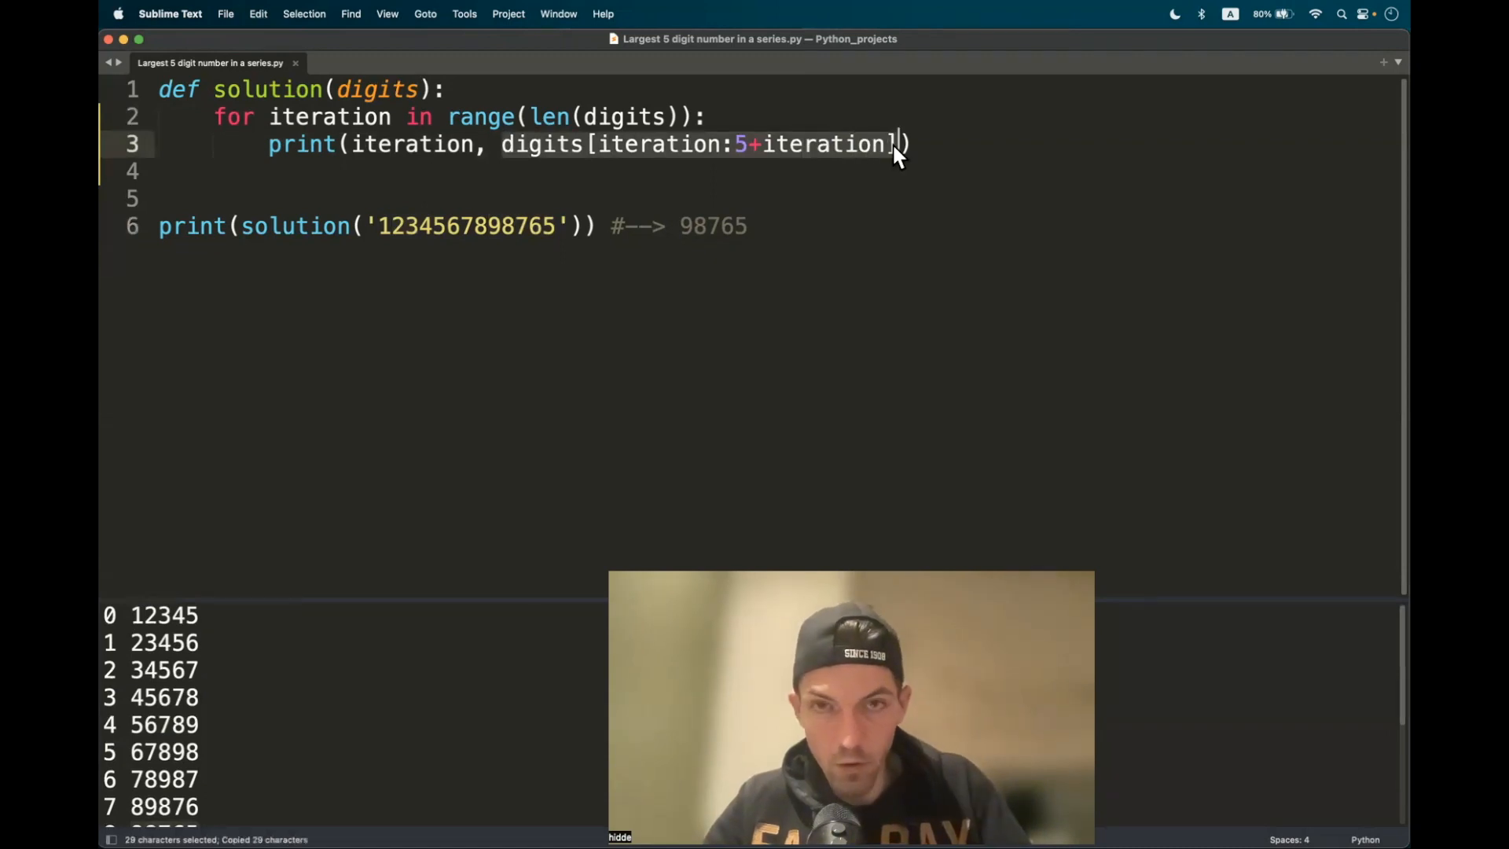
# - Add int(digits[iteration:5+iteration]) as a second value in the print call
pyautogui.write(', int')
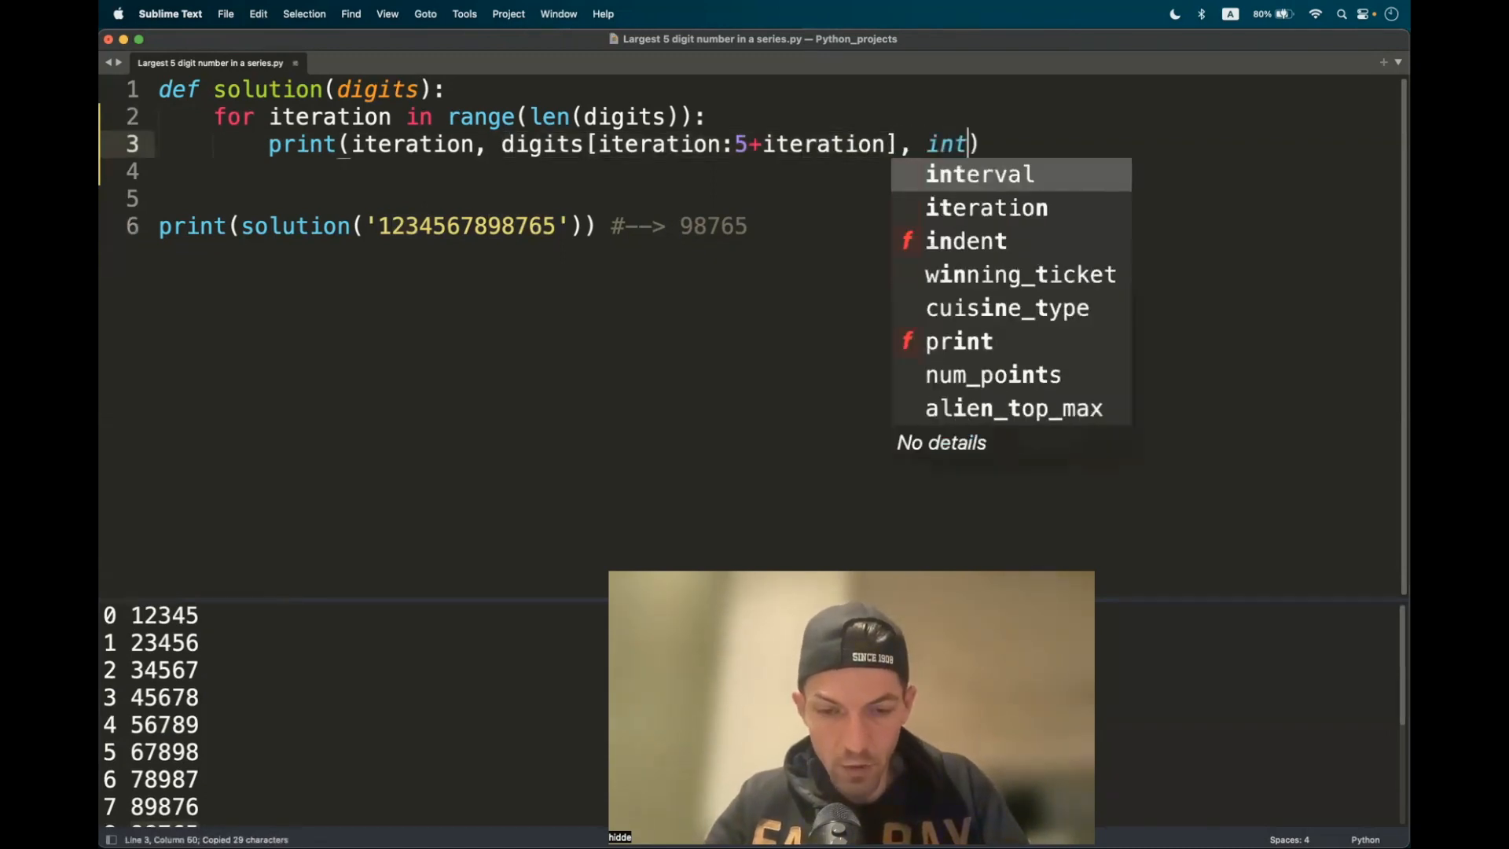
pyautogui.write('(')
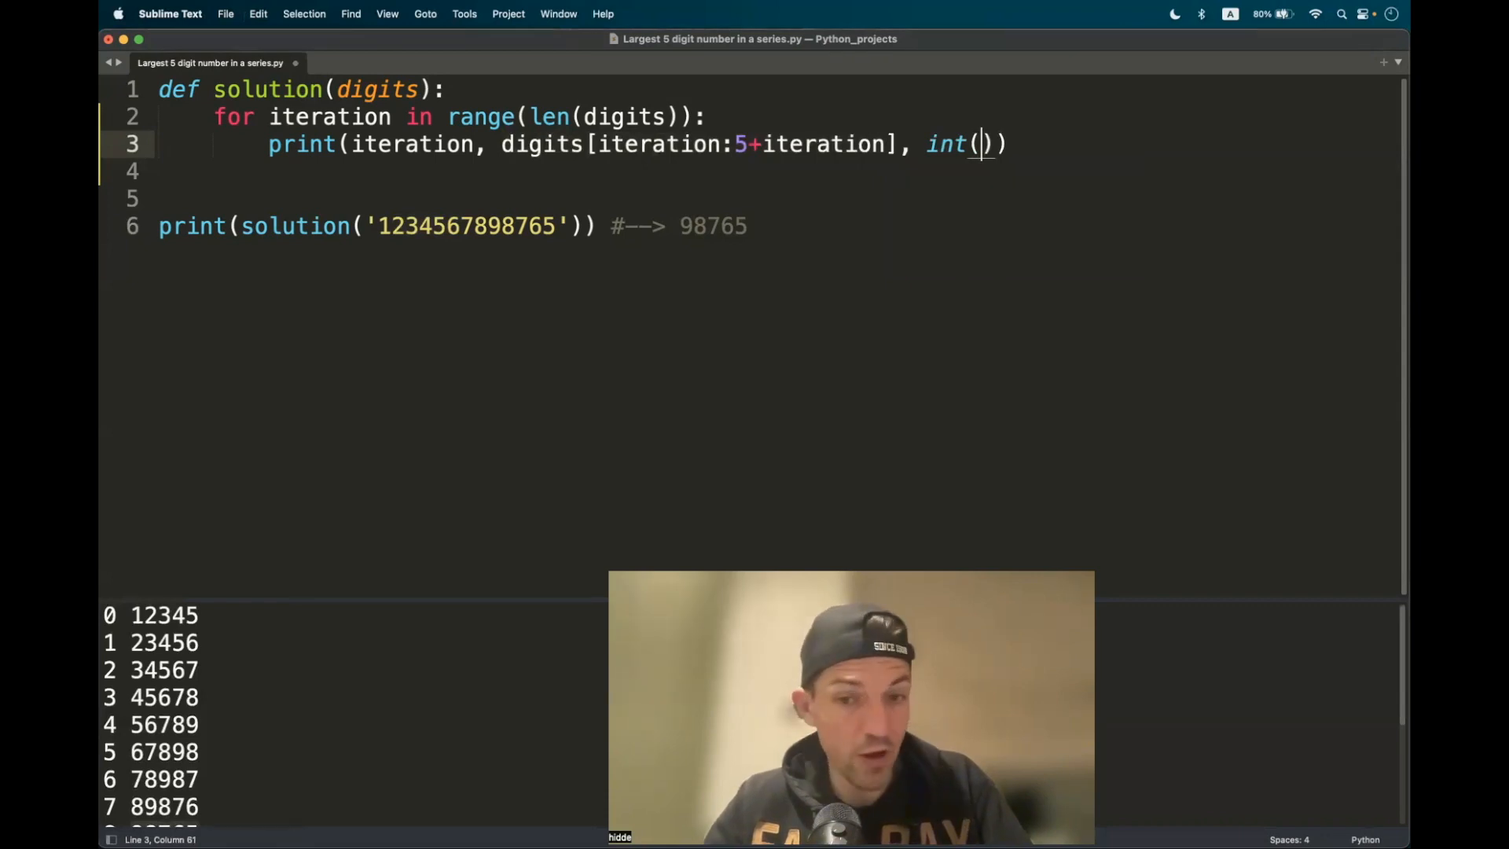
pyautogui.write('digits[iteration:5+iteration]')
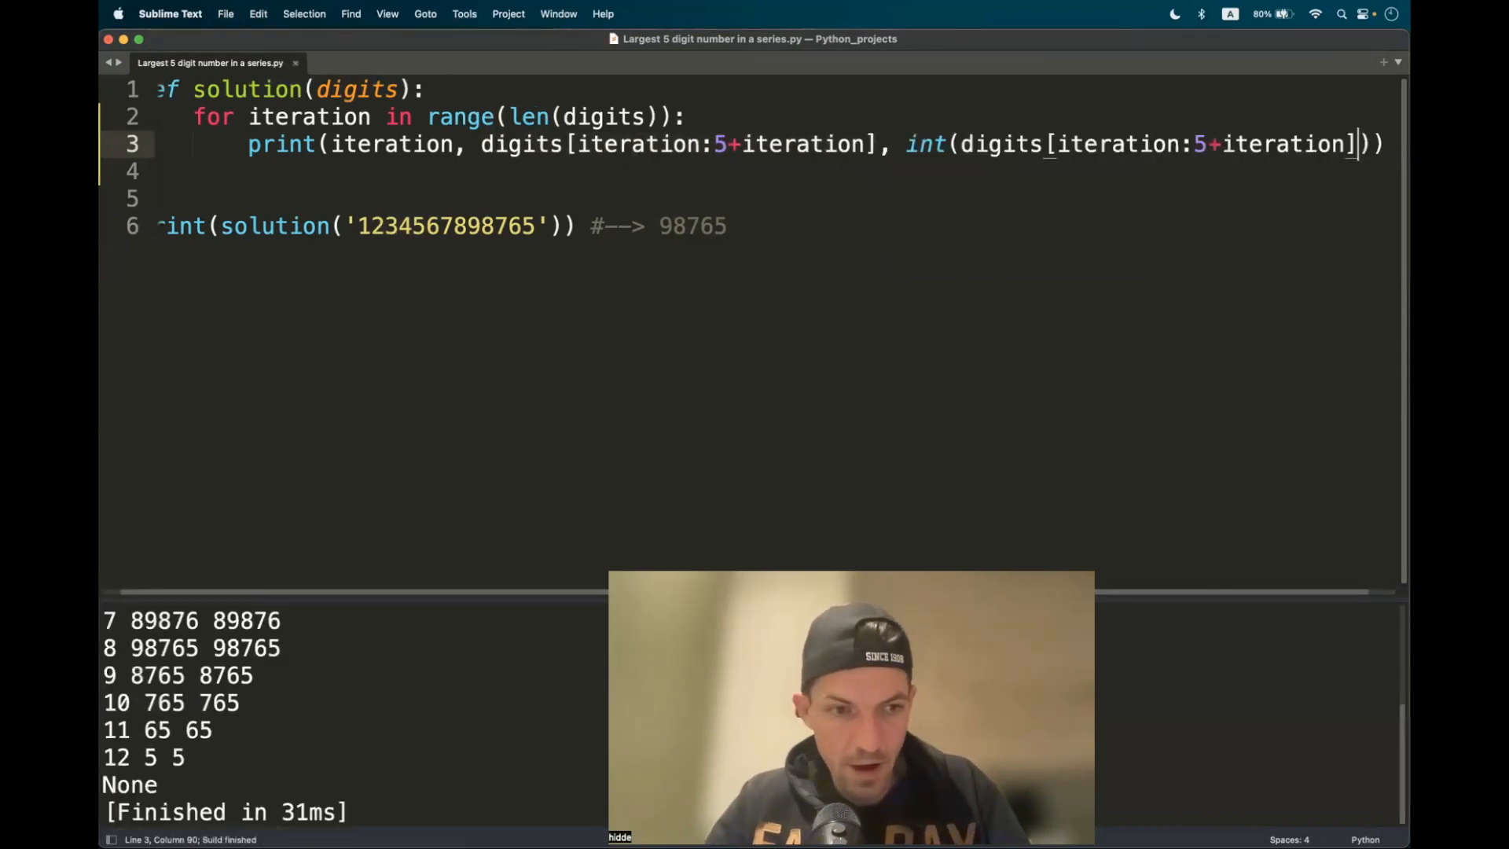
pyautogui.click(424, 88)
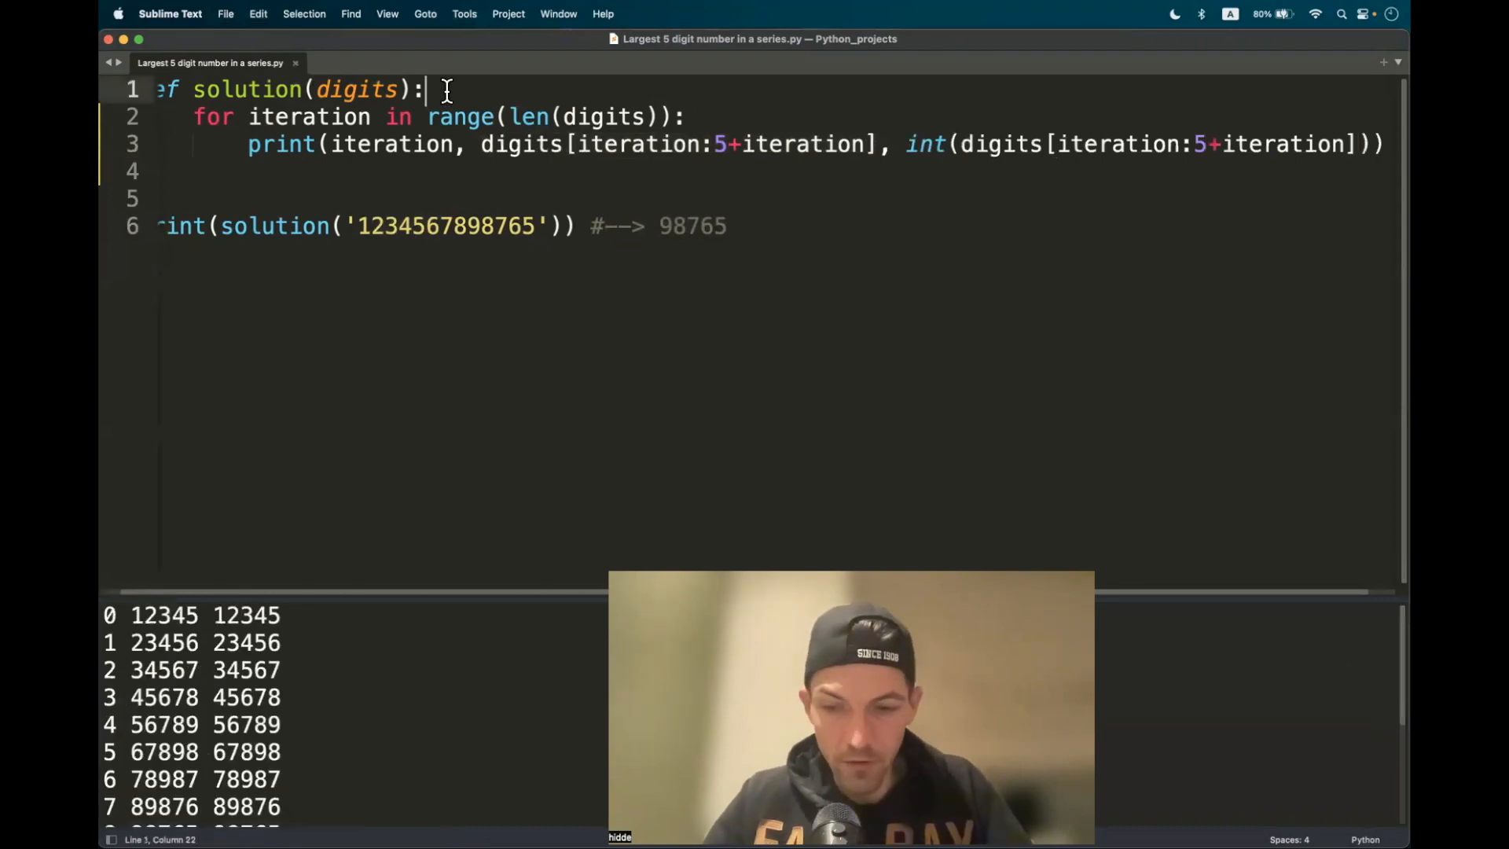
# - Initialize result = 0 and update result when int of the slice exceeds it
pyautogui.write('result')
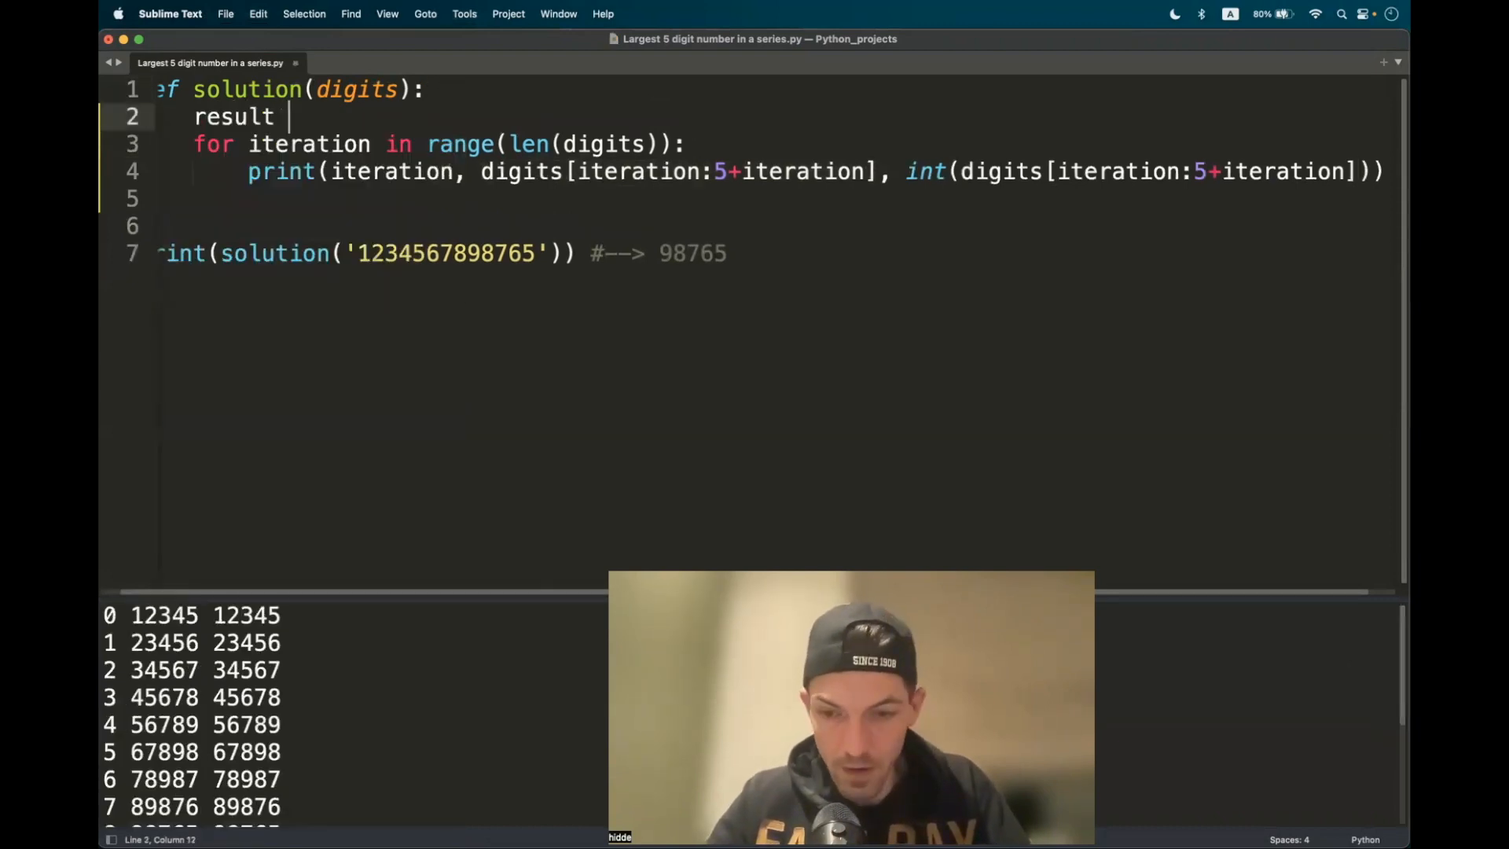
pyautogui.write('= 0')
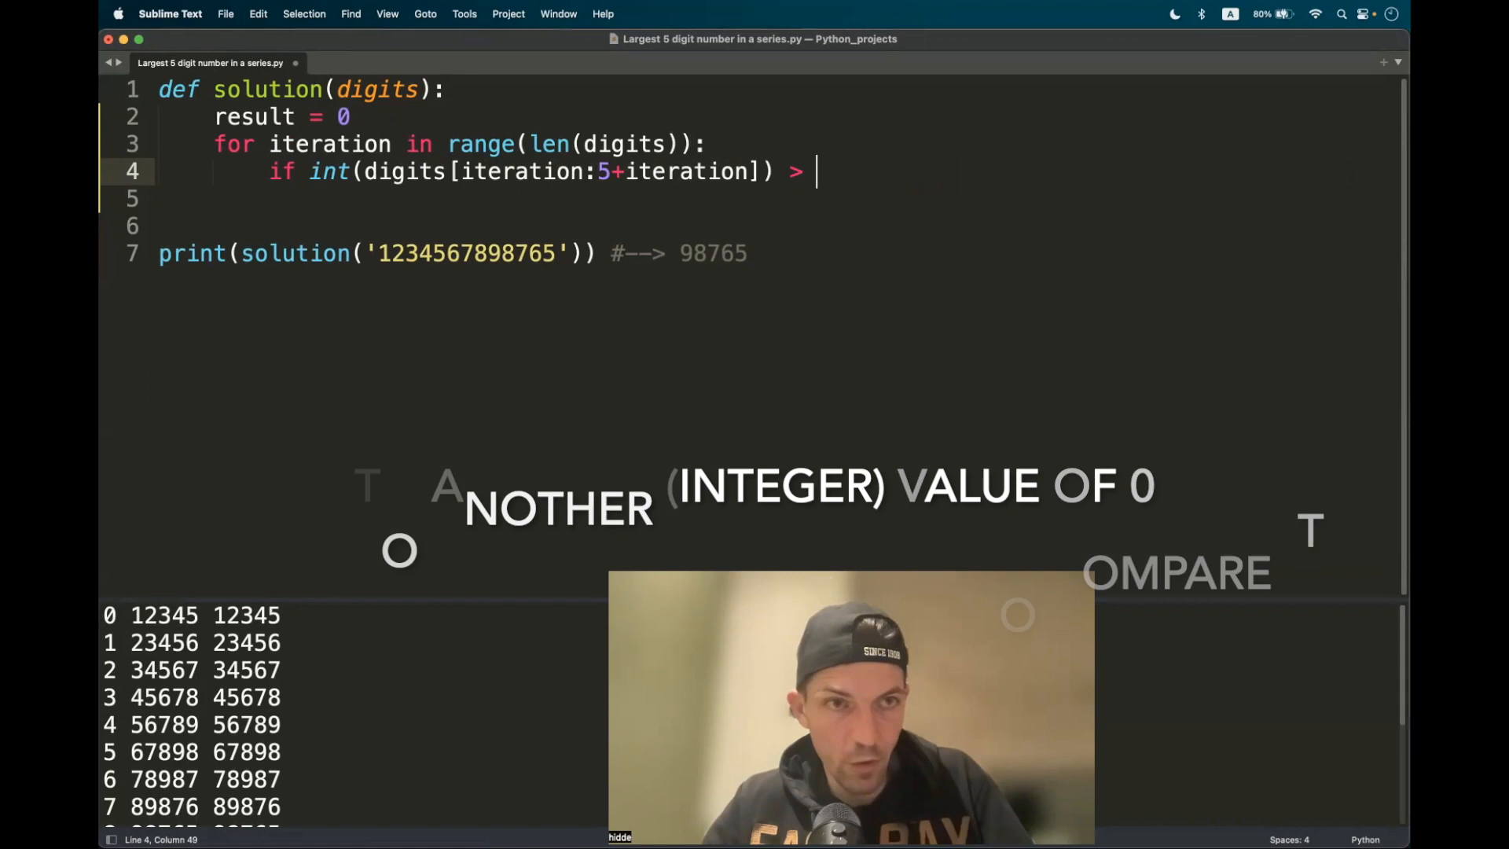
pyautogui.write('result:')
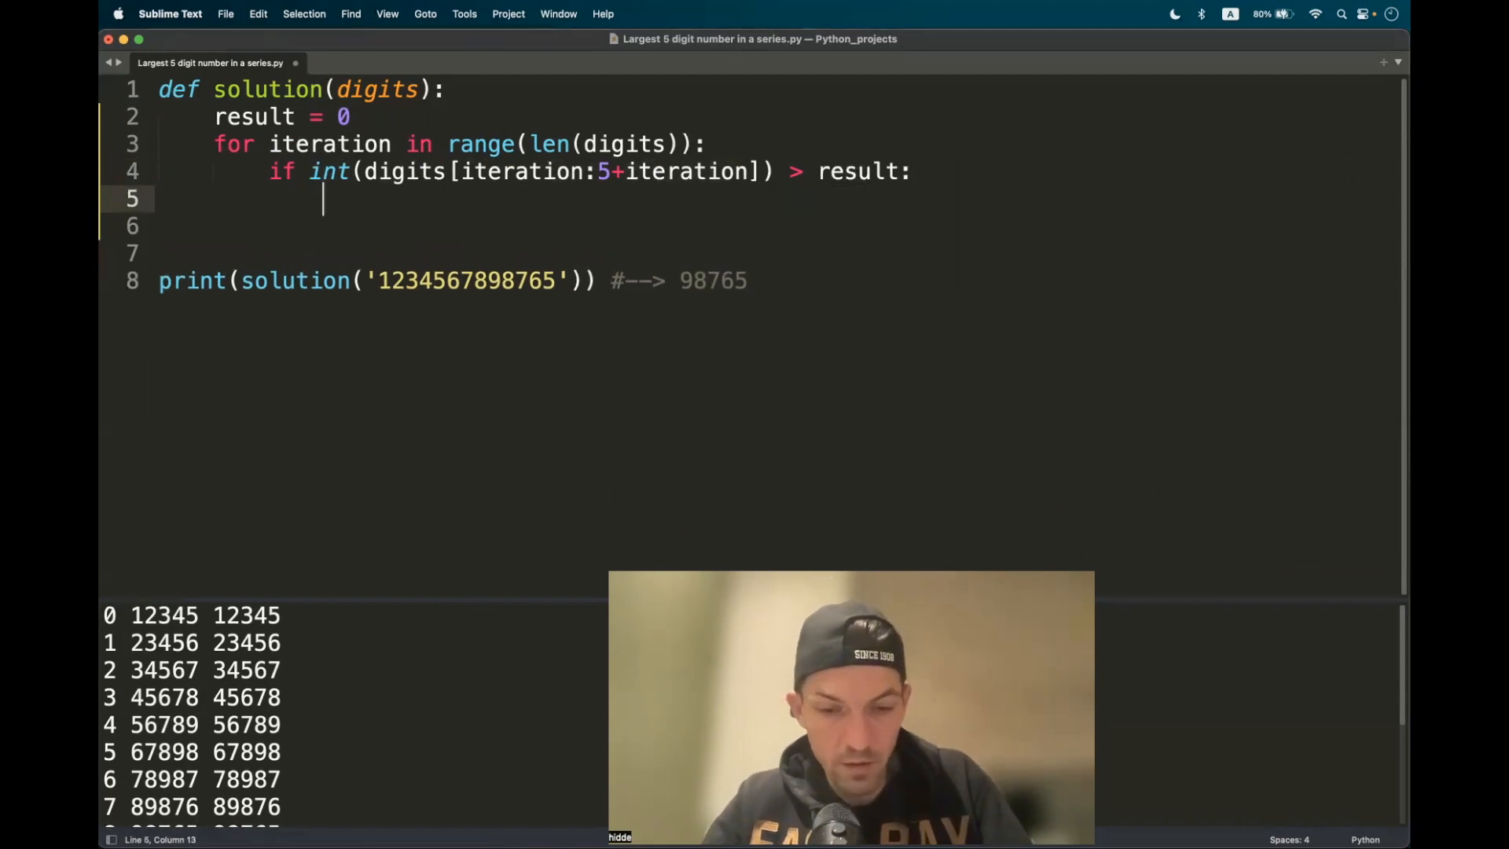
pyautogui.write('result =')
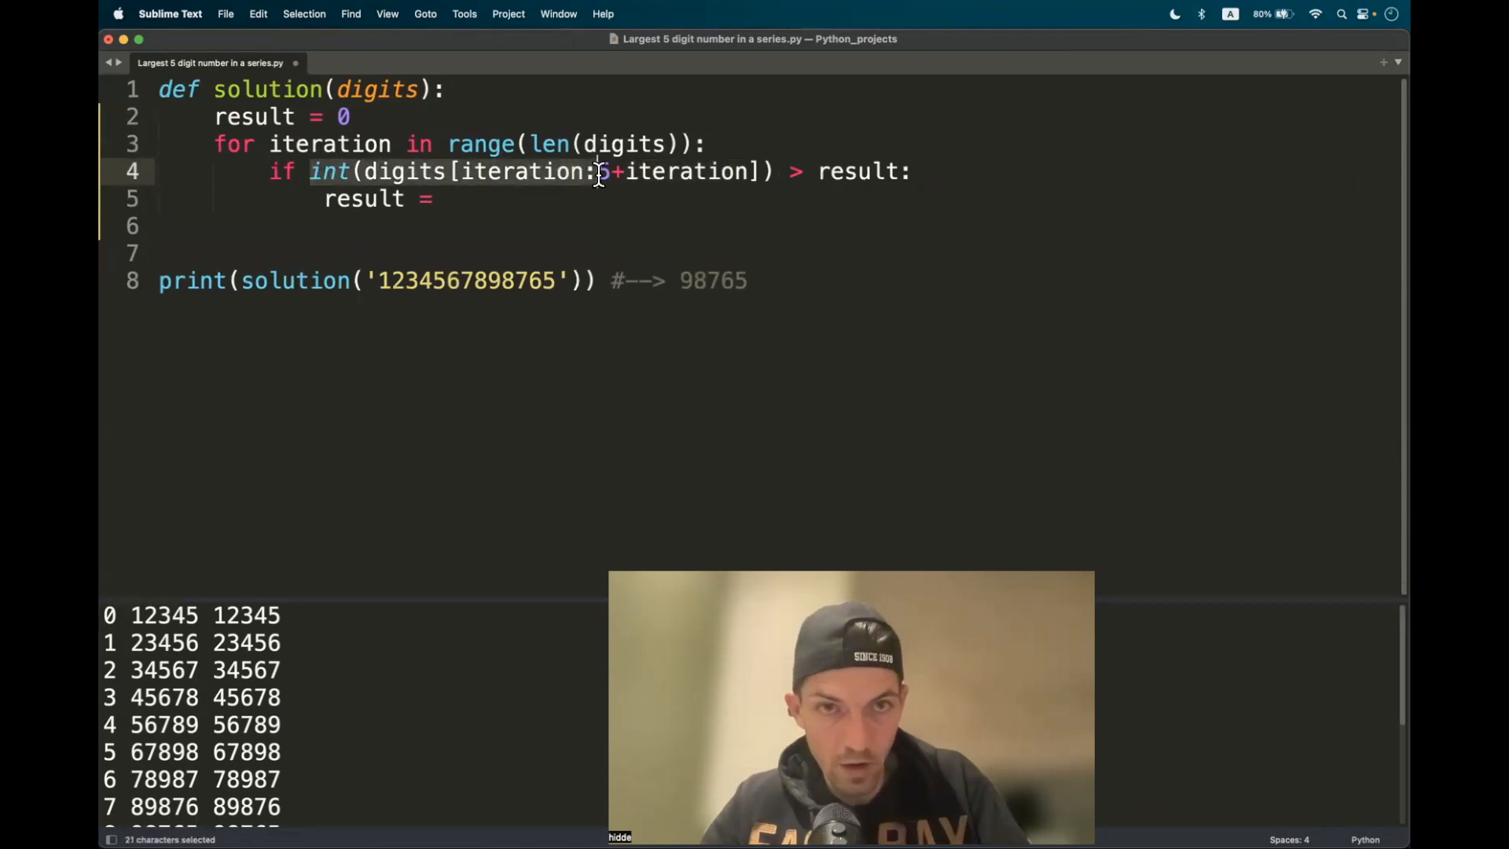
pyautogui.press('cmd+c')
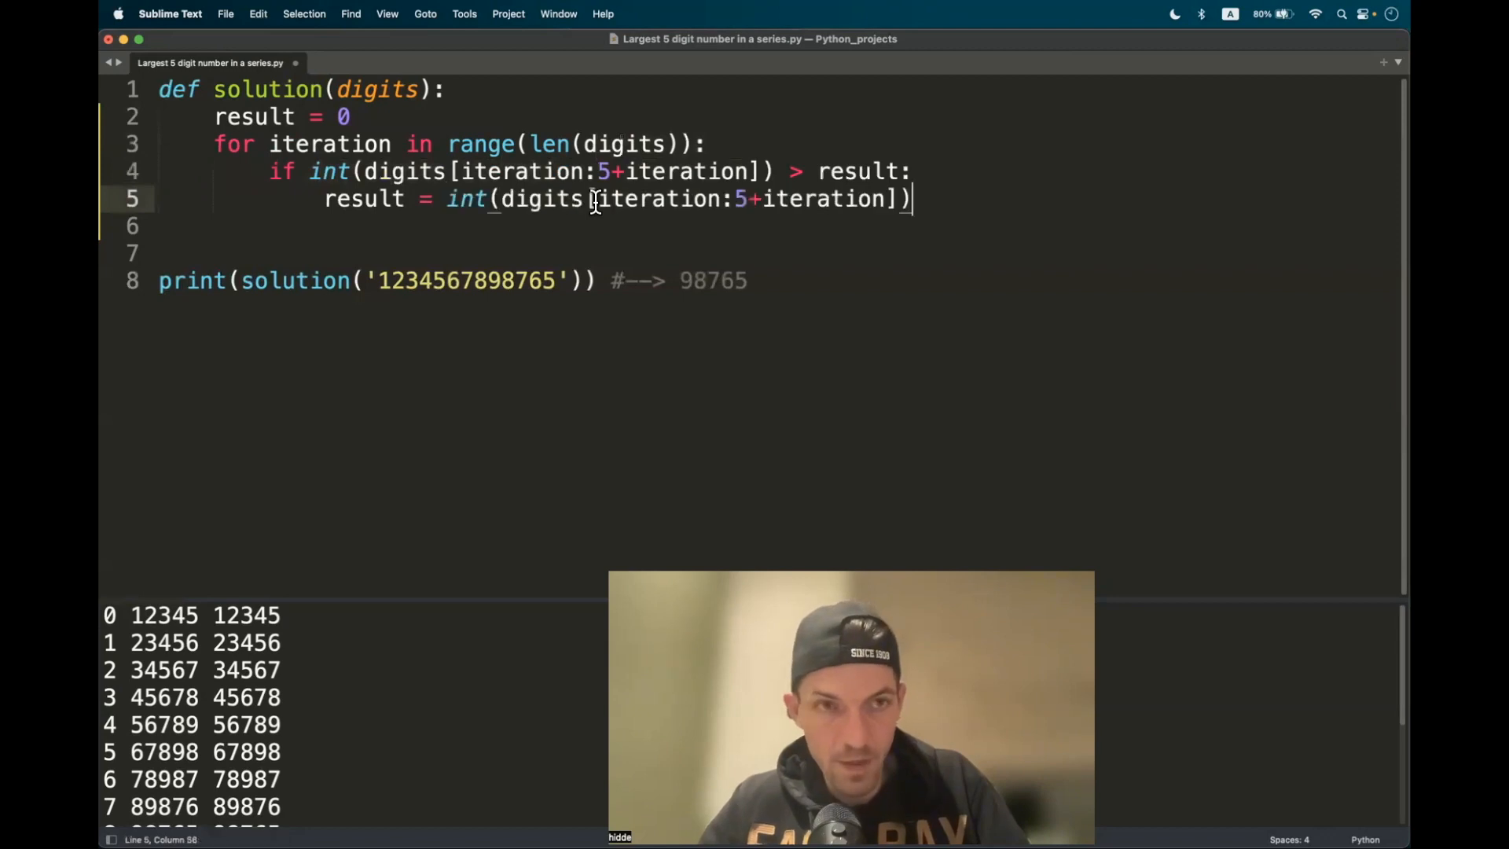
# - Print result to check it, then replace the print with return result
pyautogui.write('print')
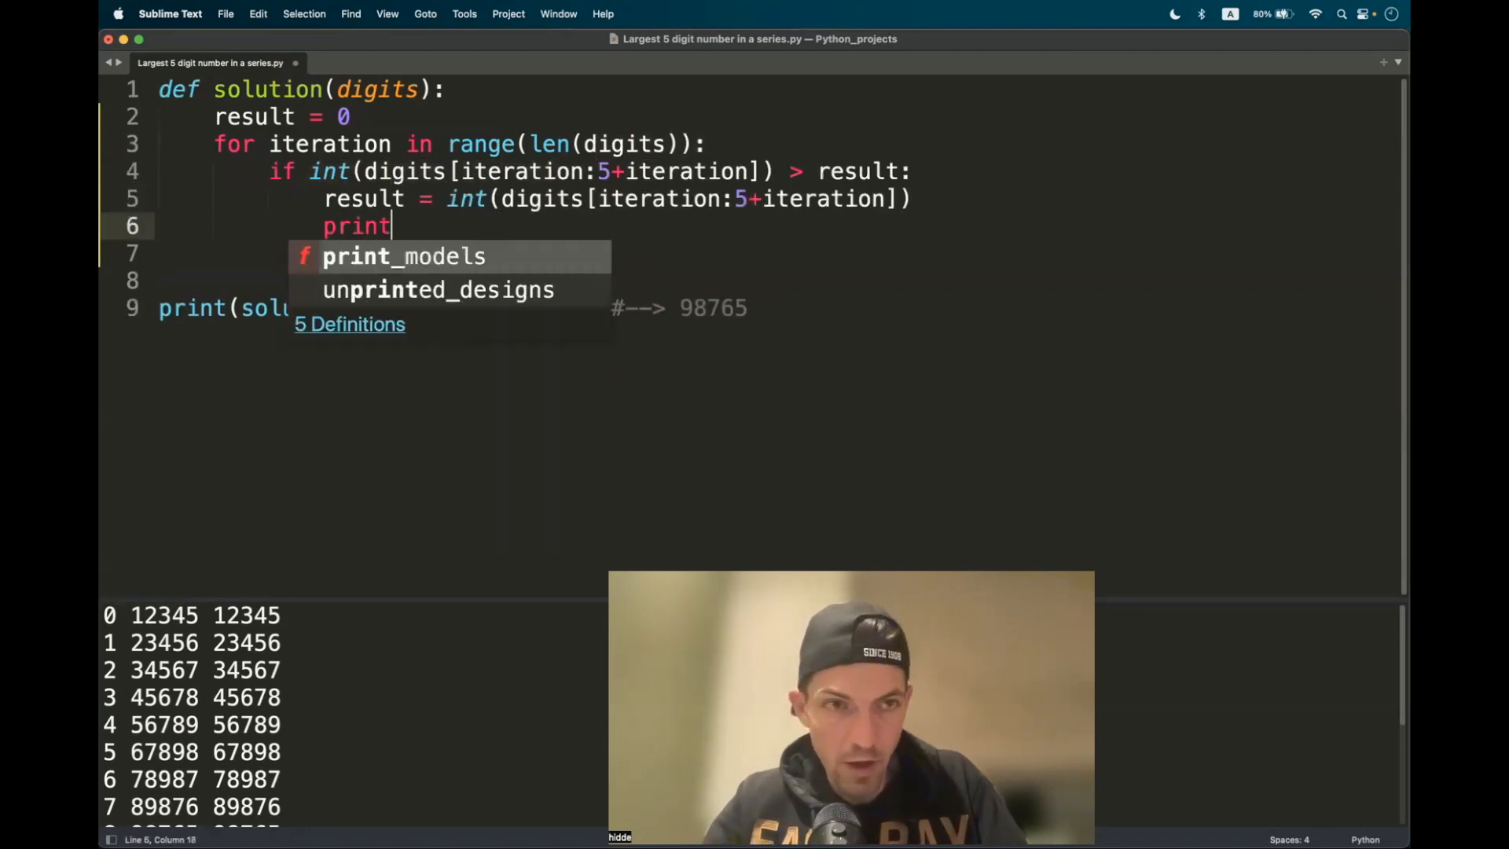
pyautogui.write('(result')
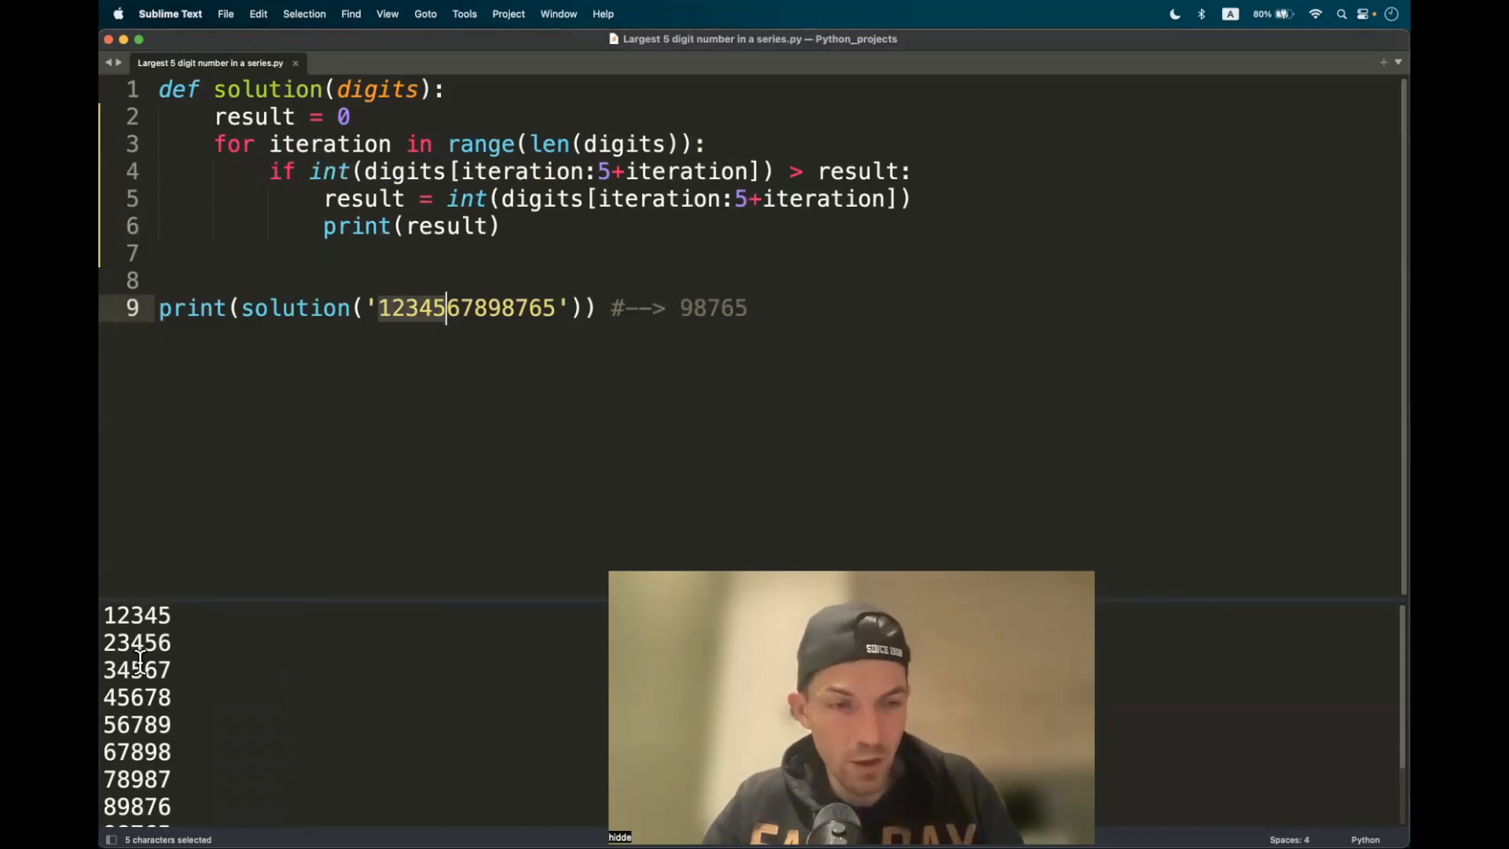
pyautogui.scroll(-3)
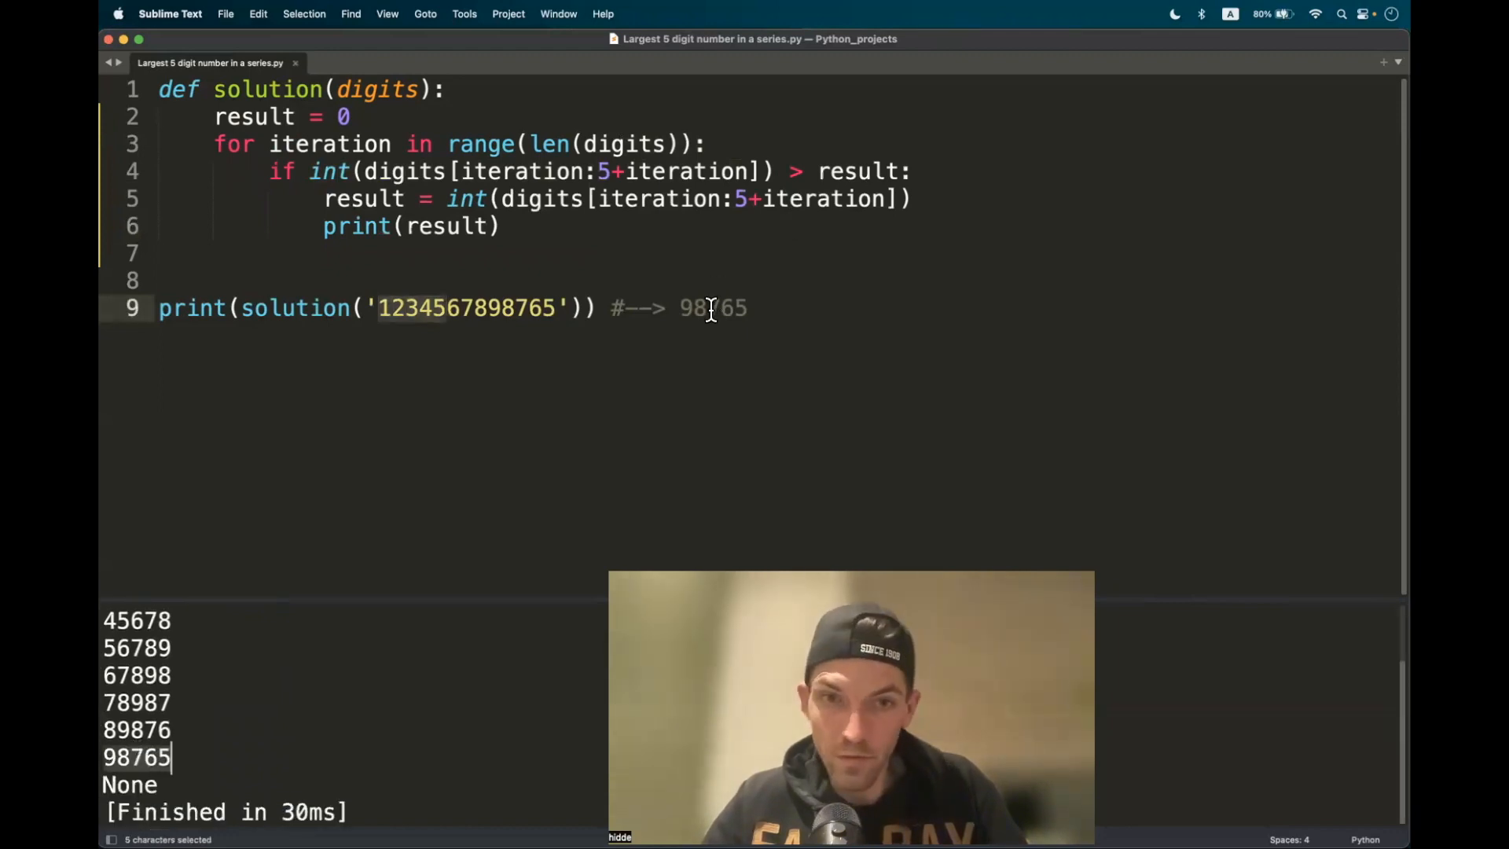
pyautogui.moveTo(447, 227)
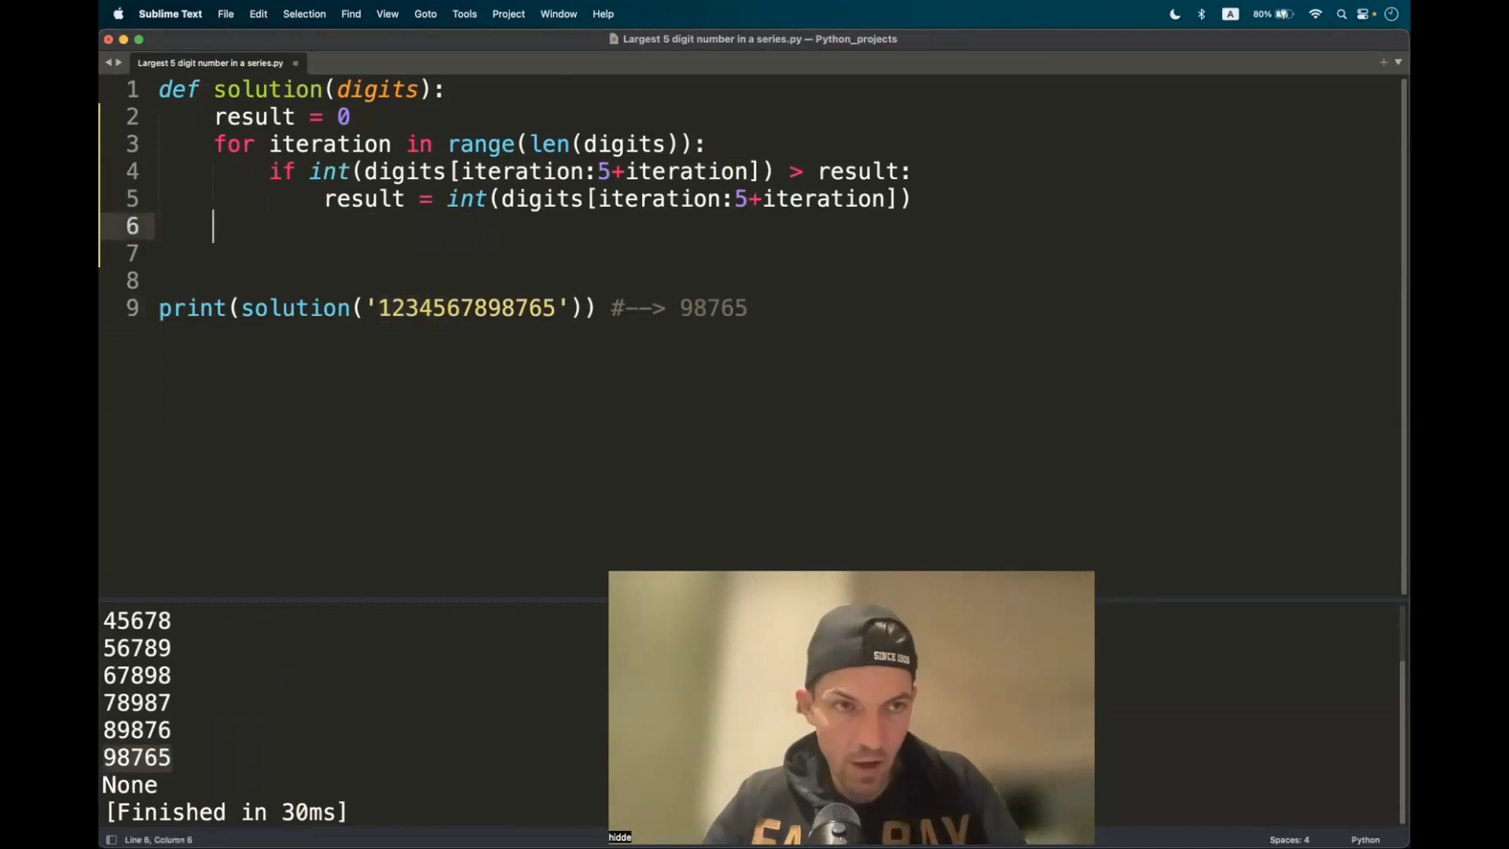
pyautogui.write('return result')
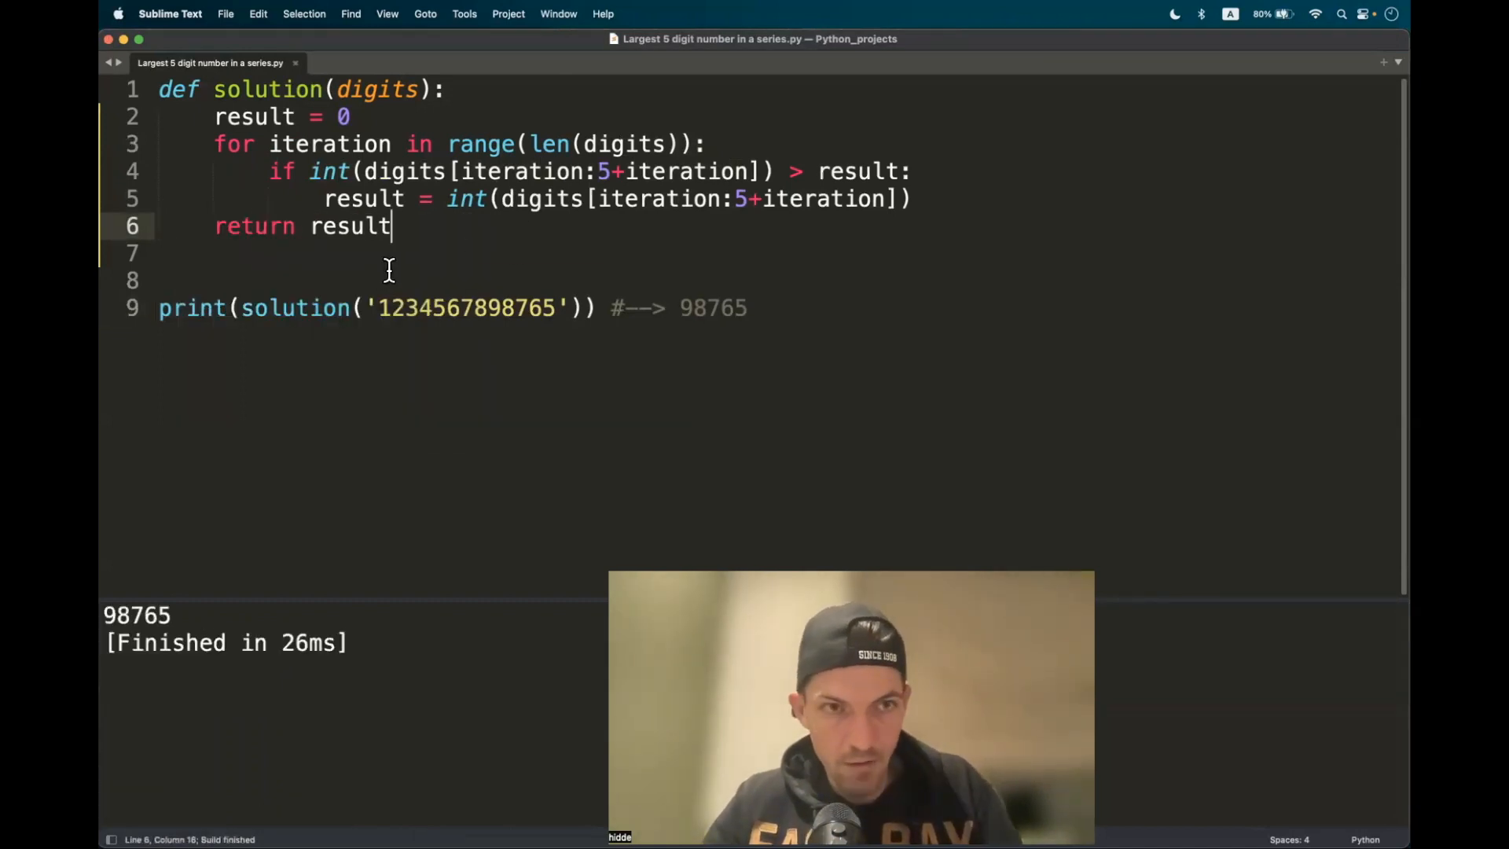